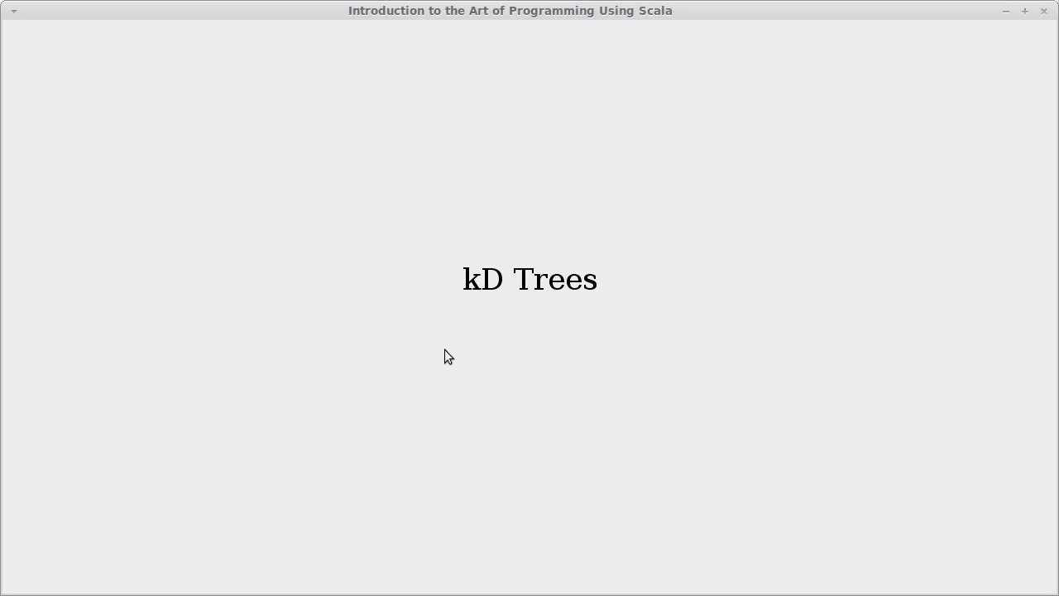
pyautogui.moveTo(400, 108)
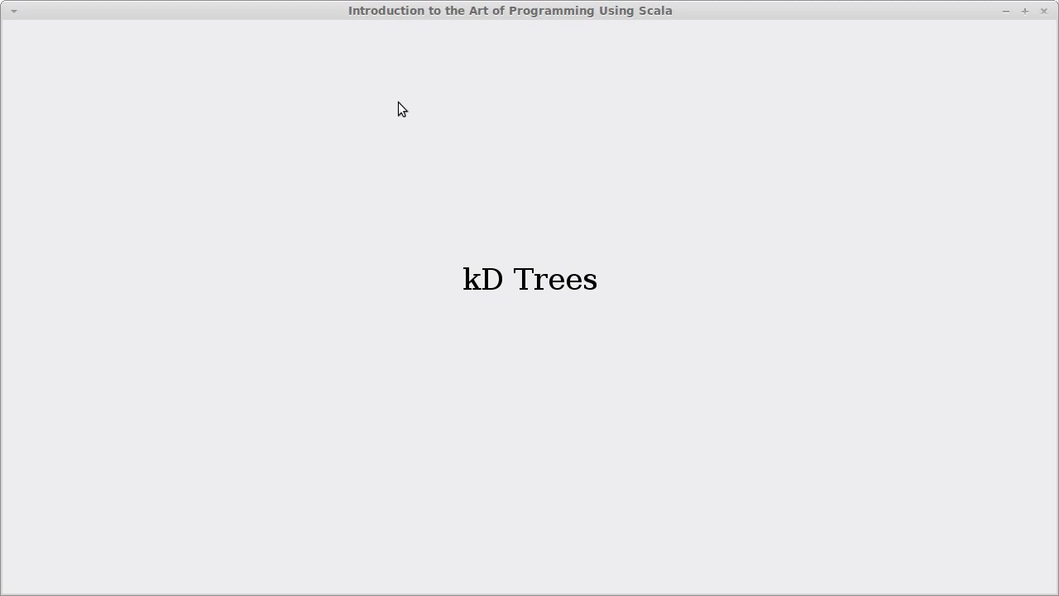
pyautogui.moveTo(443, 268)
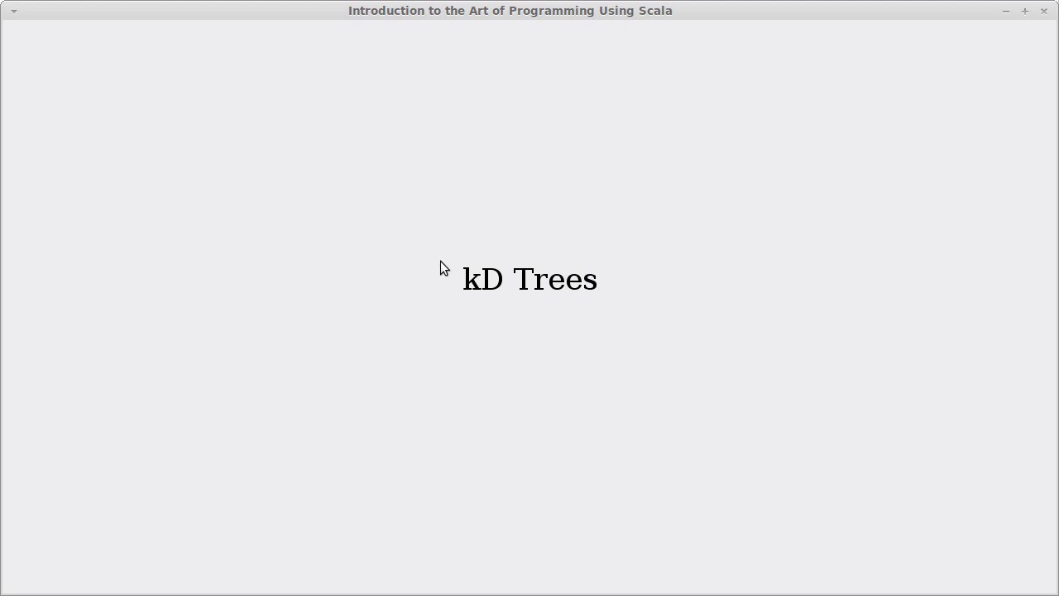
pyautogui.moveTo(436, 291)
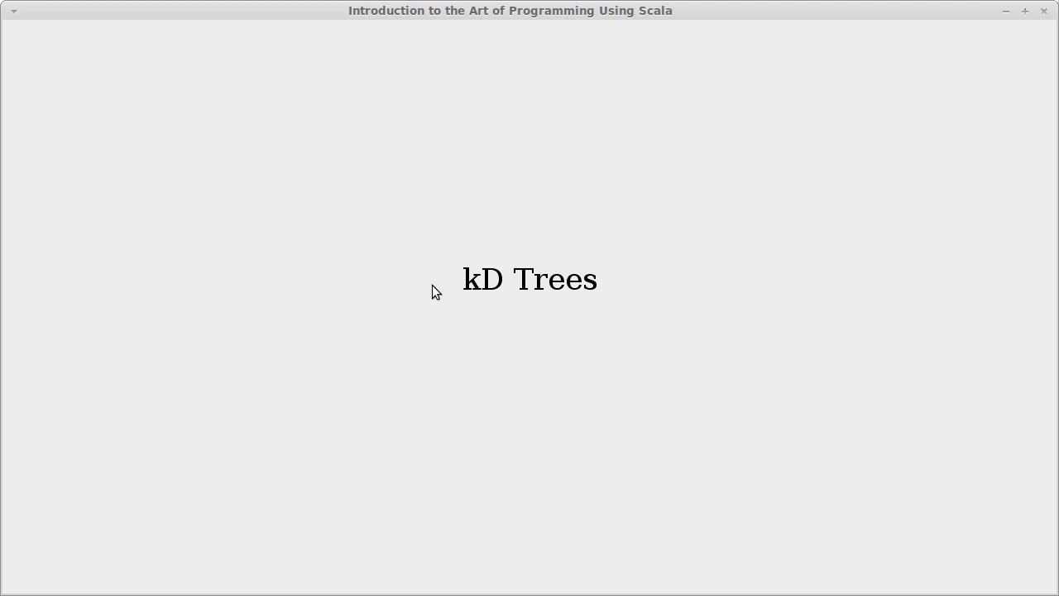
pyautogui.moveTo(406, 294)
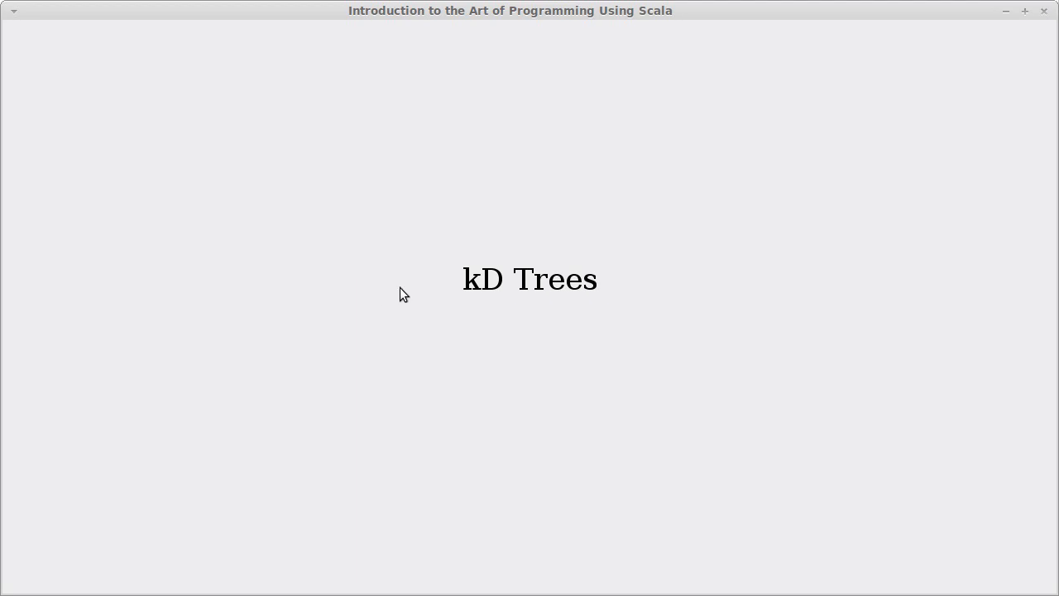
pyautogui.moveTo(29, 447)
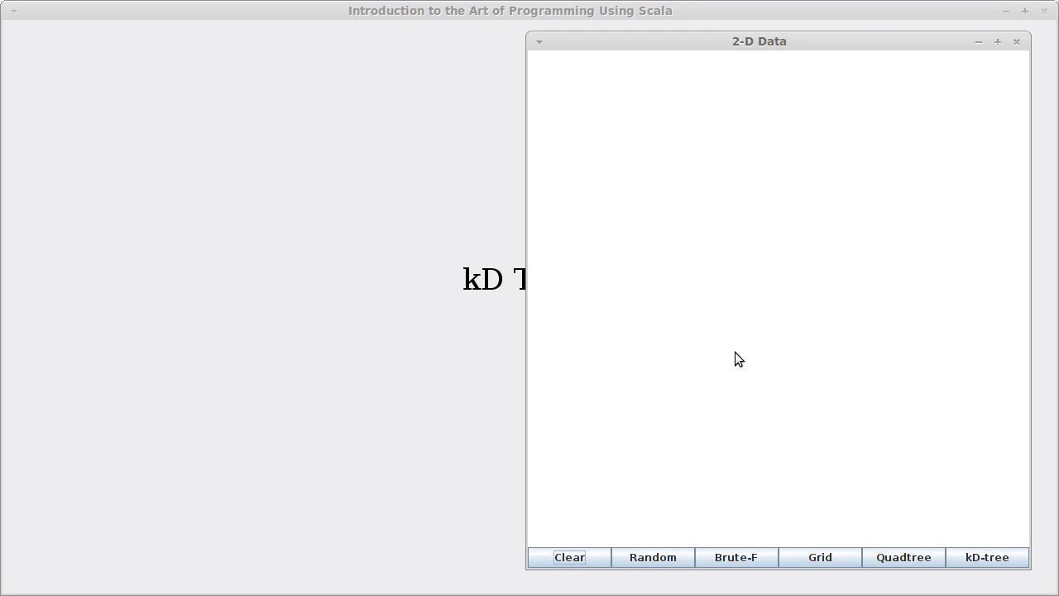
pyautogui.moveTo(764, 341)
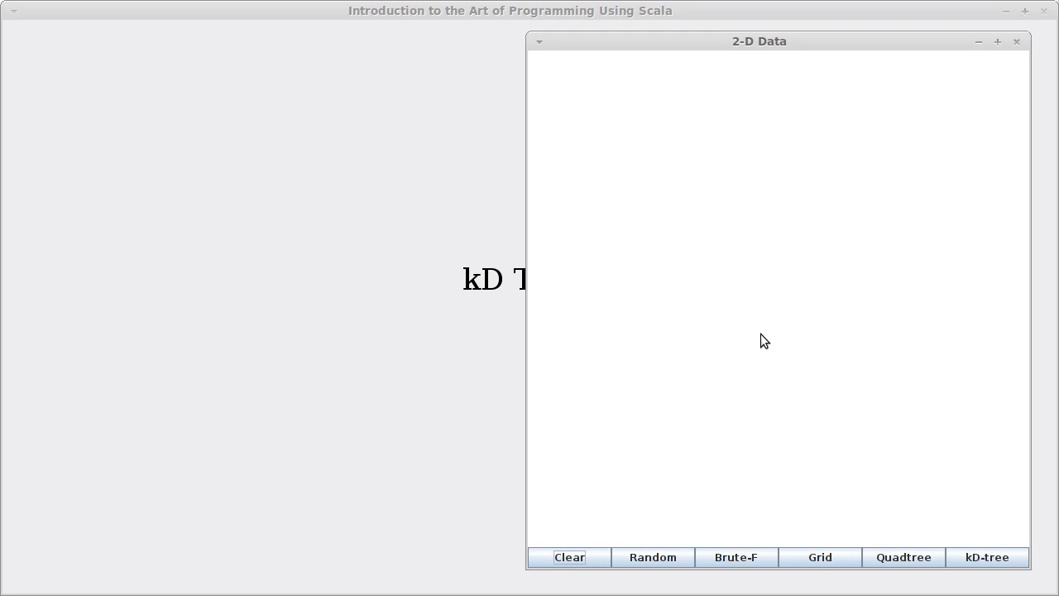
pyautogui.moveTo(903, 530)
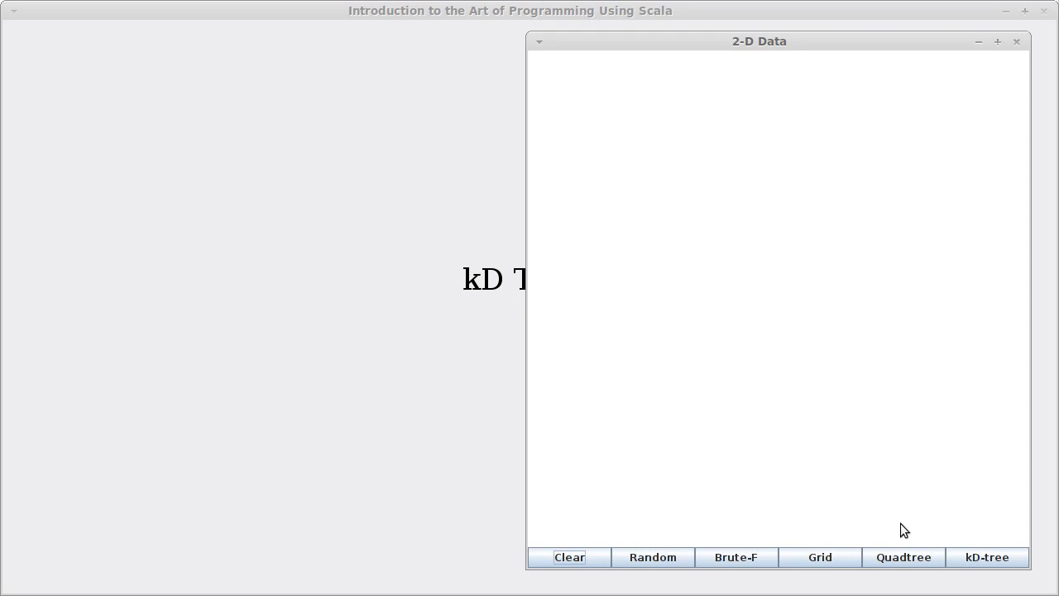
pyautogui.moveTo(888, 323)
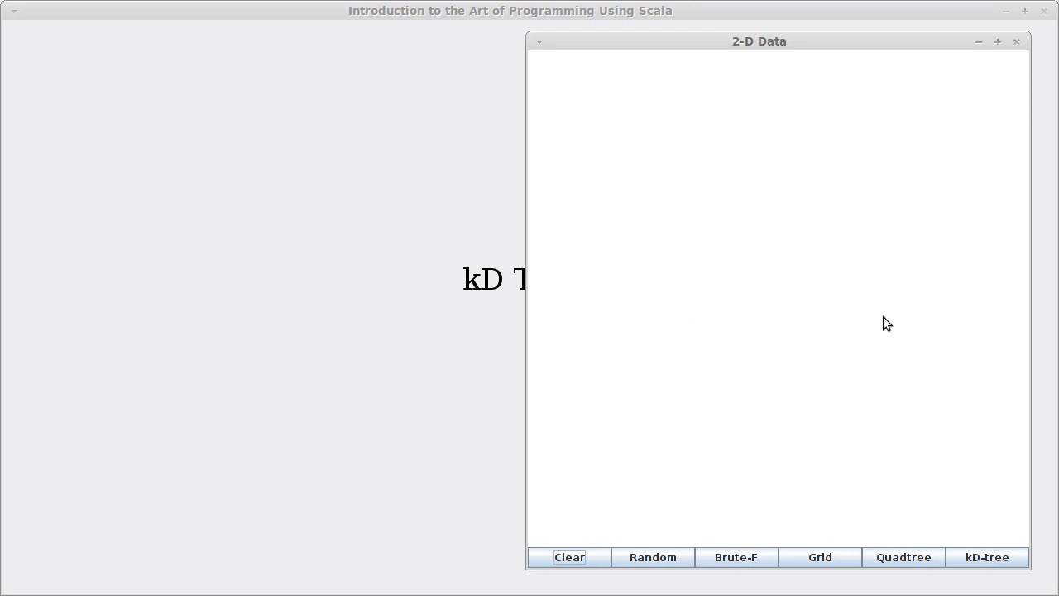
pyautogui.moveTo(811, 361)
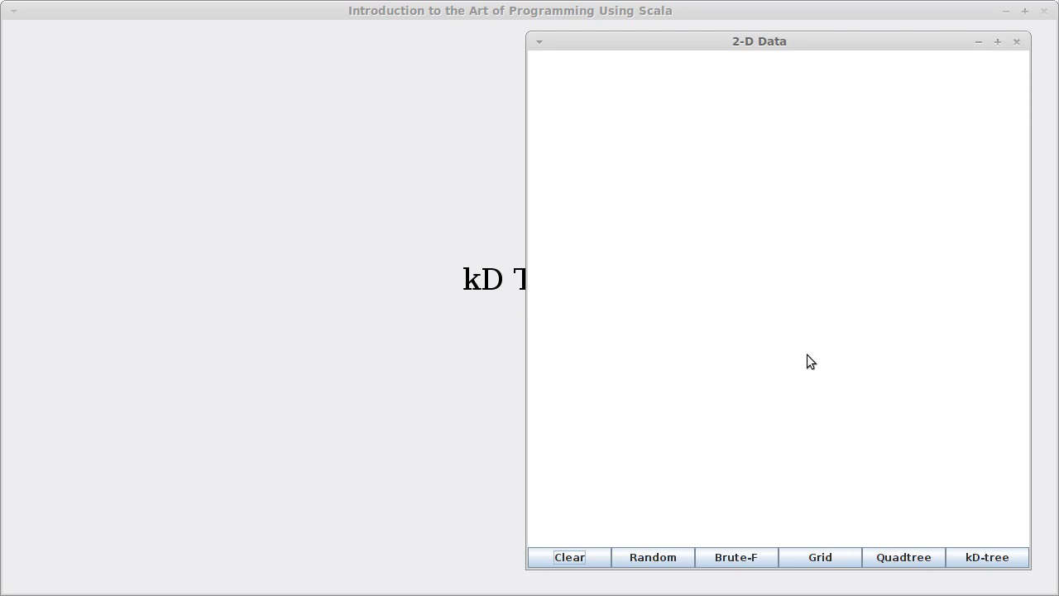
pyautogui.moveTo(695, 261)
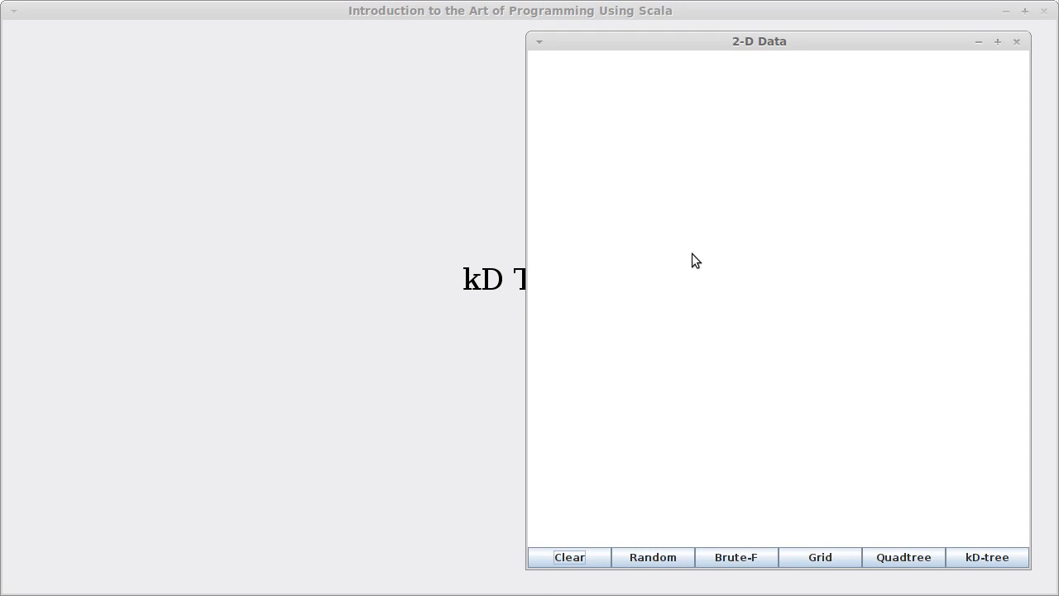
pyautogui.moveTo(704, 301)
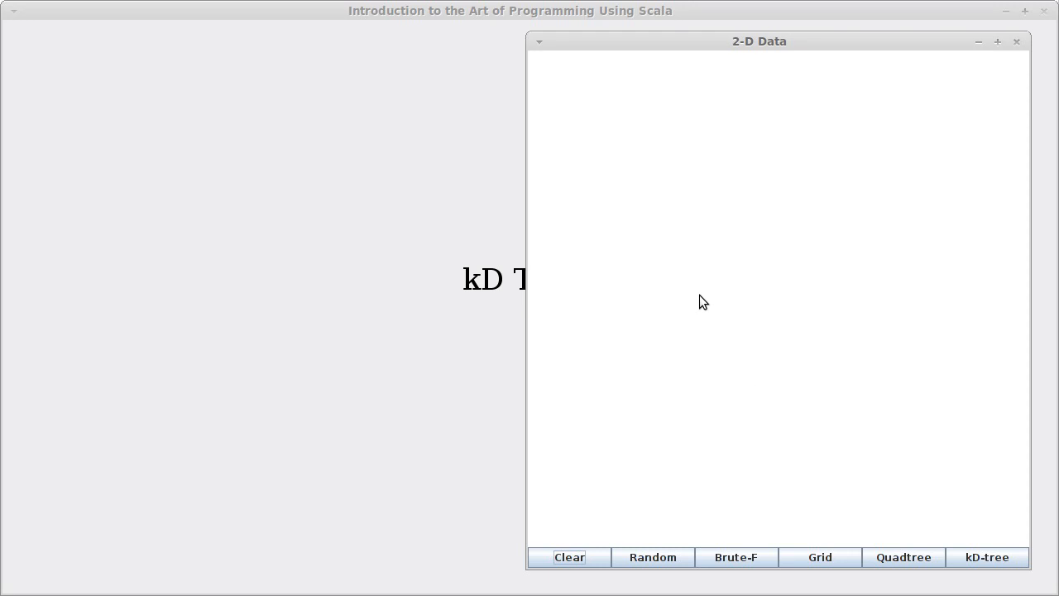
pyautogui.moveTo(765, 256)
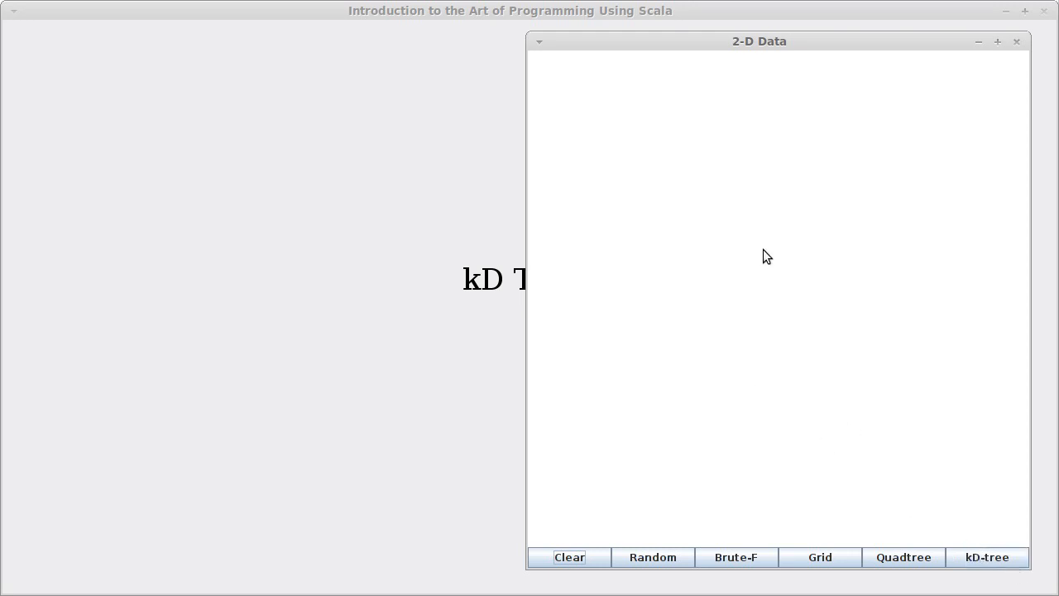
pyautogui.moveTo(986, 557)
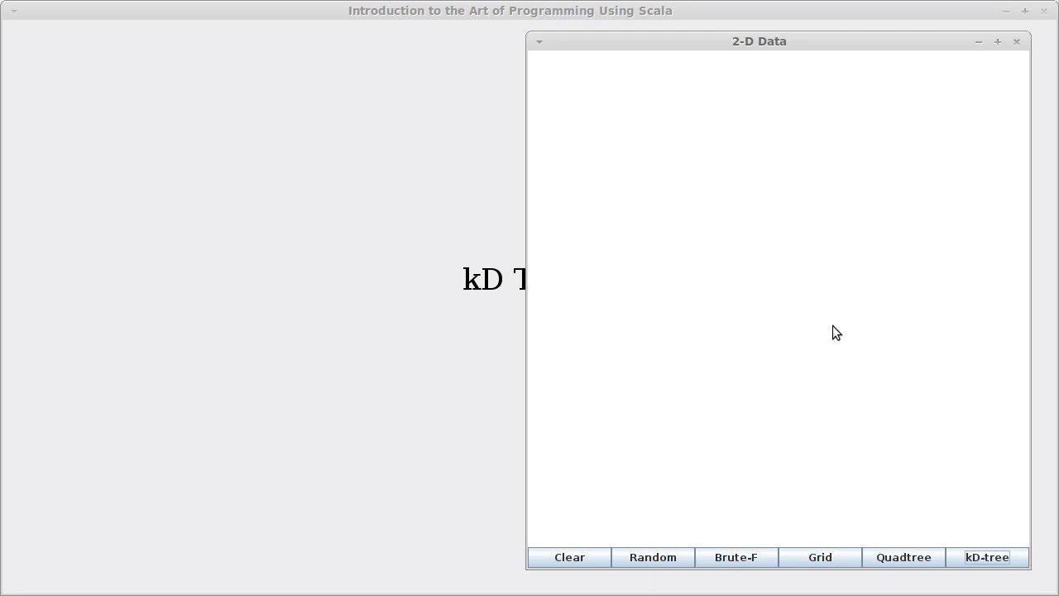
pyautogui.moveTo(834, 315)
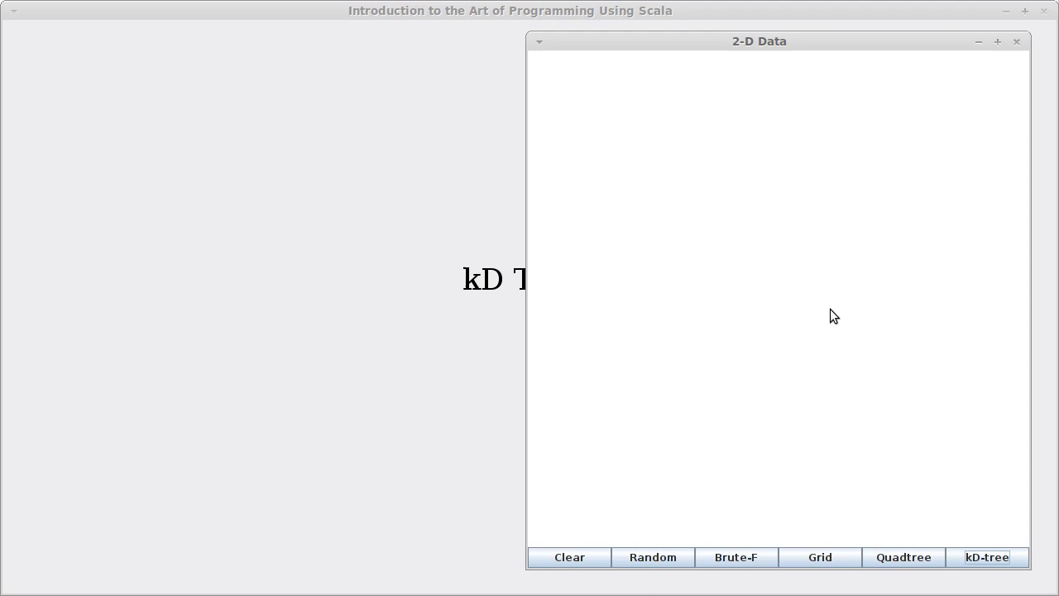
pyautogui.moveTo(797, 302)
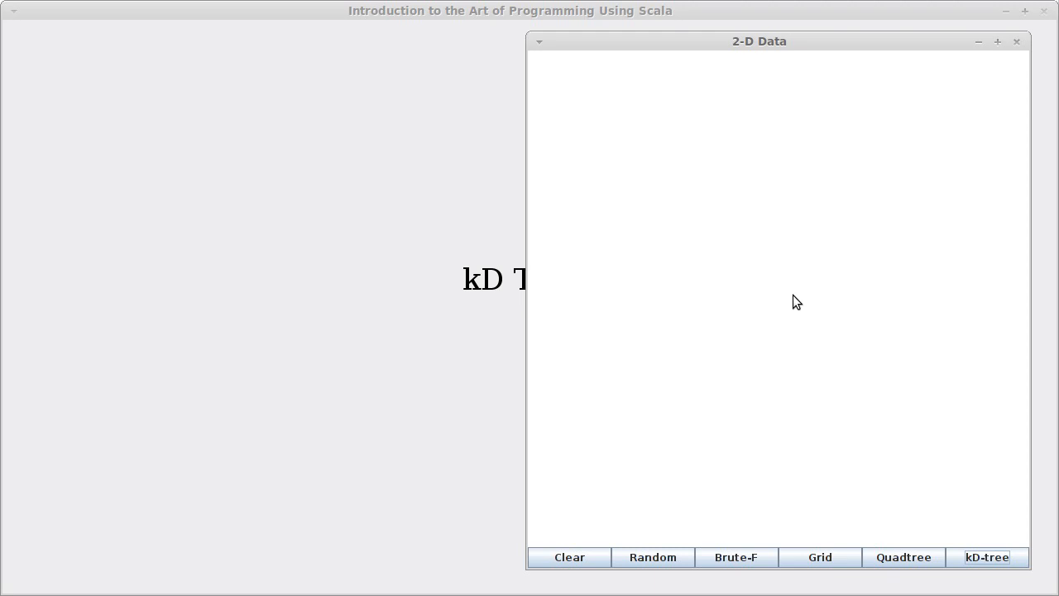
pyautogui.moveTo(670, 298)
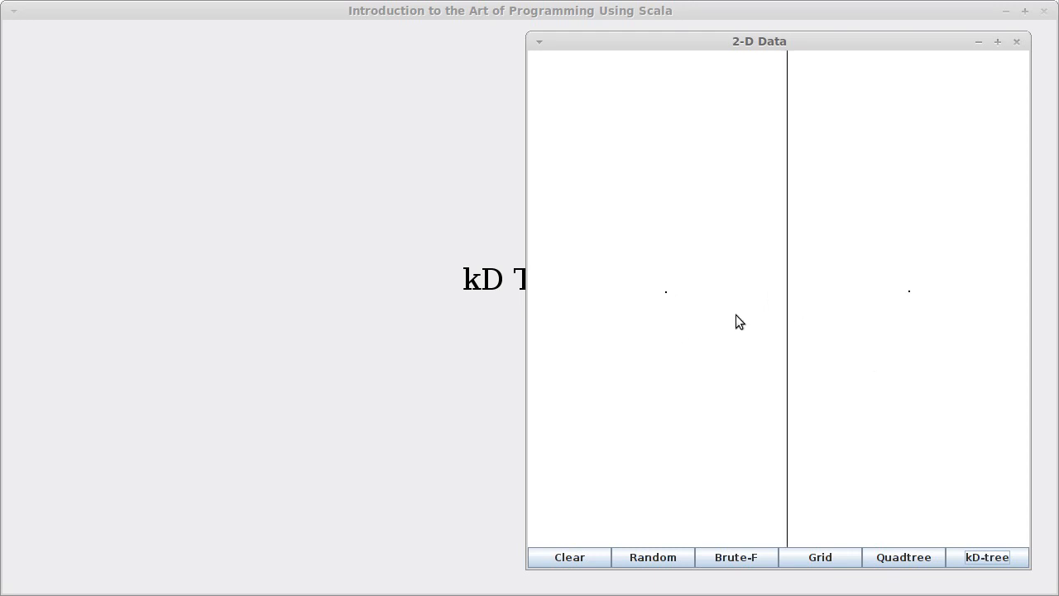
pyautogui.moveTo(726, 303)
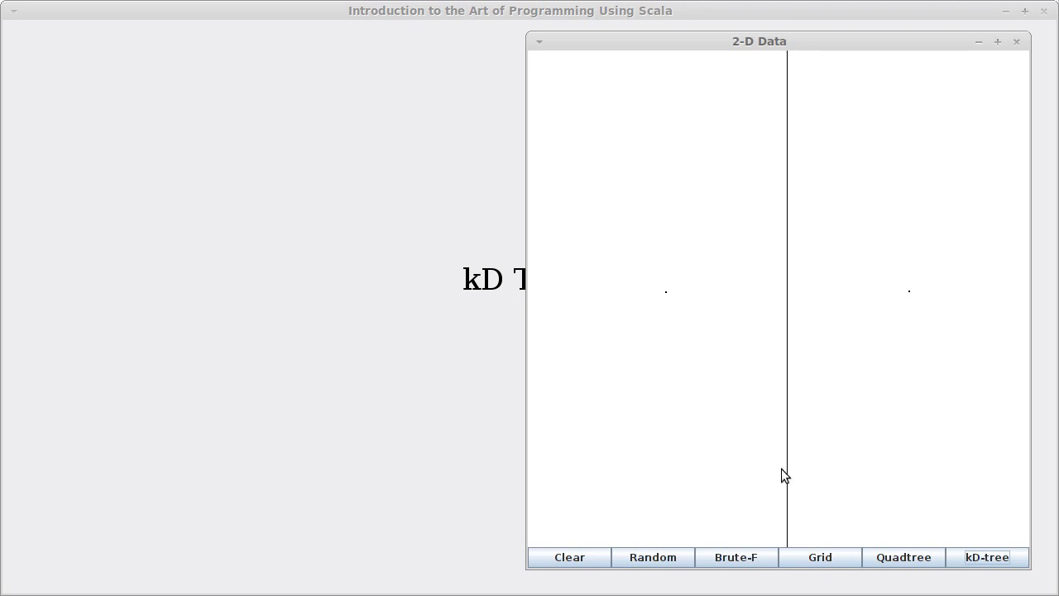
pyautogui.moveTo(746, 265)
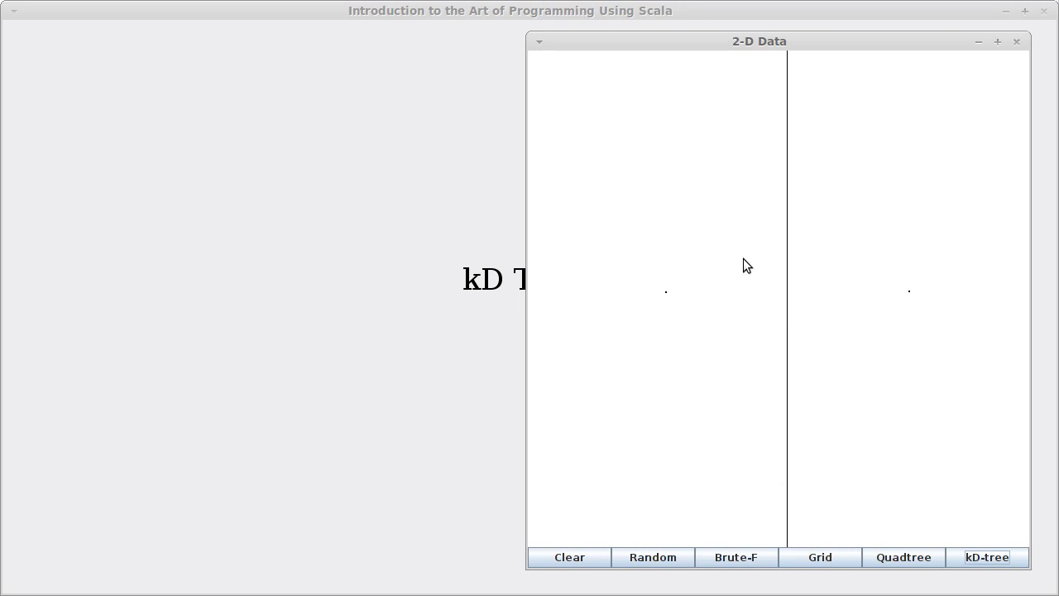
pyautogui.moveTo(836, 160)
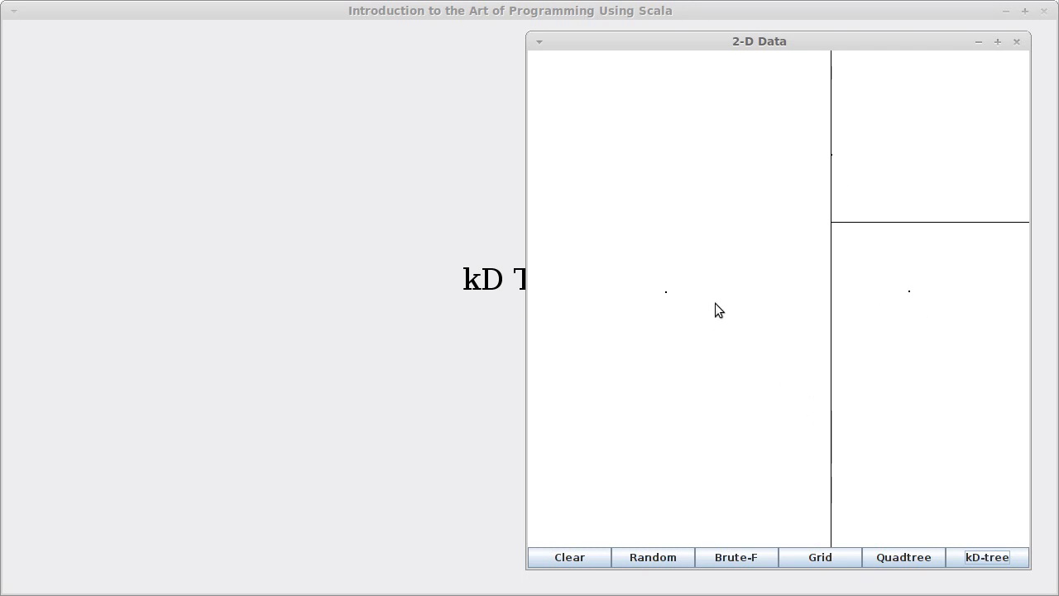
pyautogui.moveTo(937, 300)
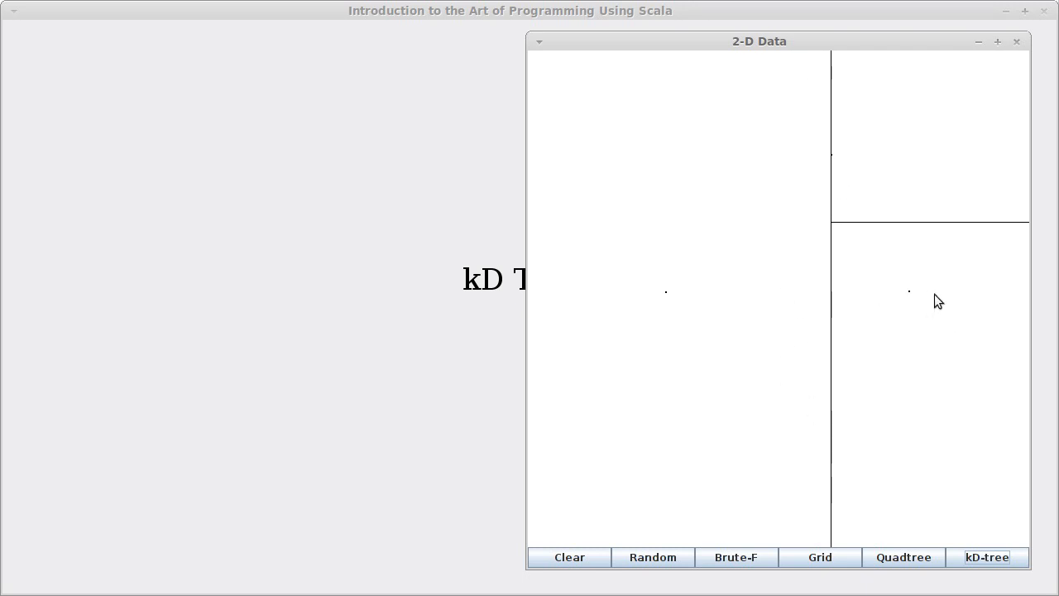
pyautogui.moveTo(917, 302)
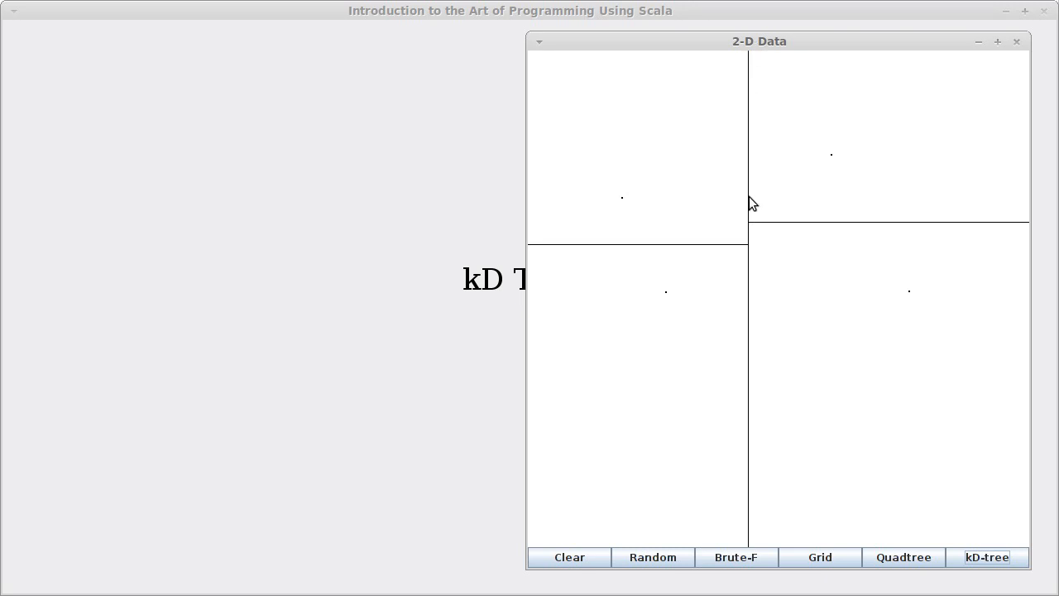
pyautogui.moveTo(761, 223)
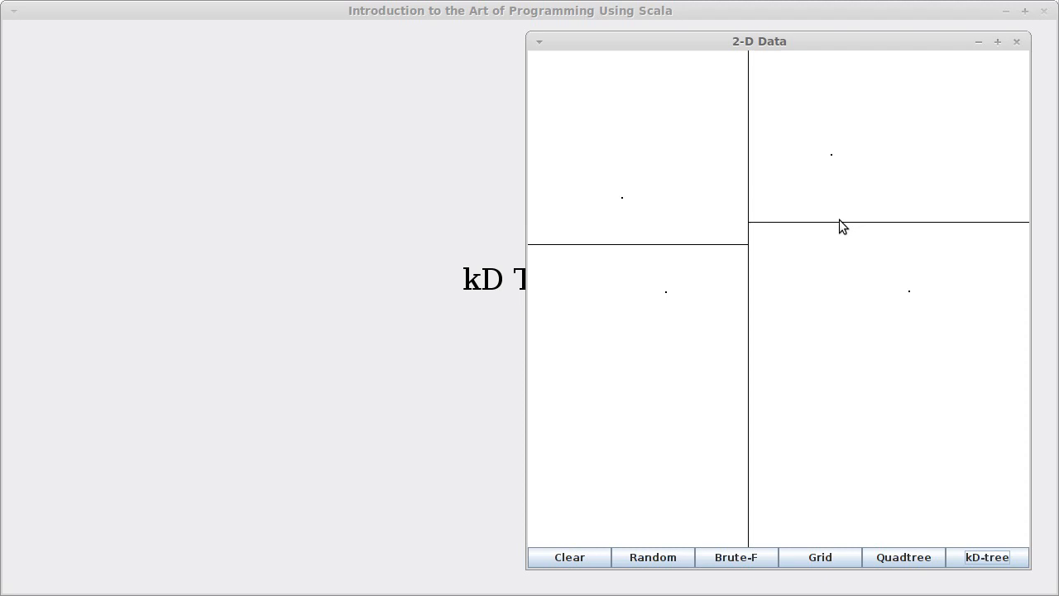
pyautogui.moveTo(702, 265)
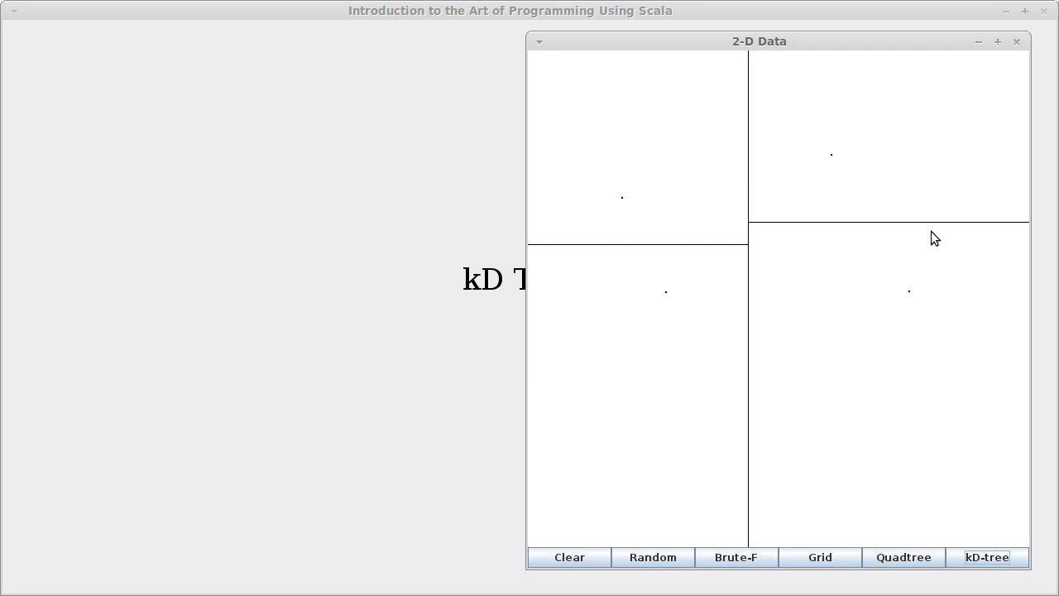
pyautogui.moveTo(766, 207)
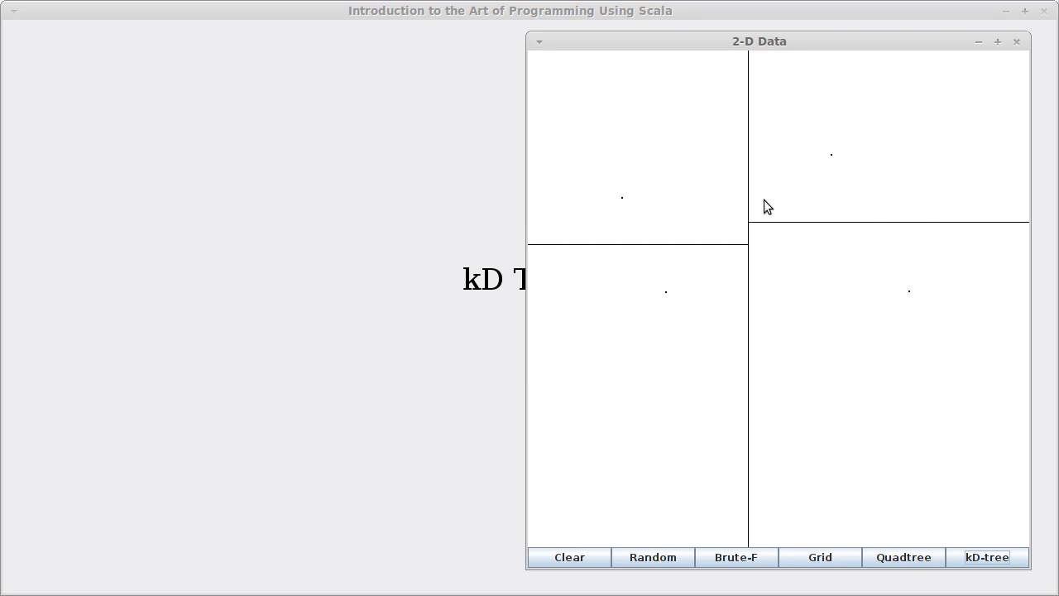
pyautogui.moveTo(938, 180)
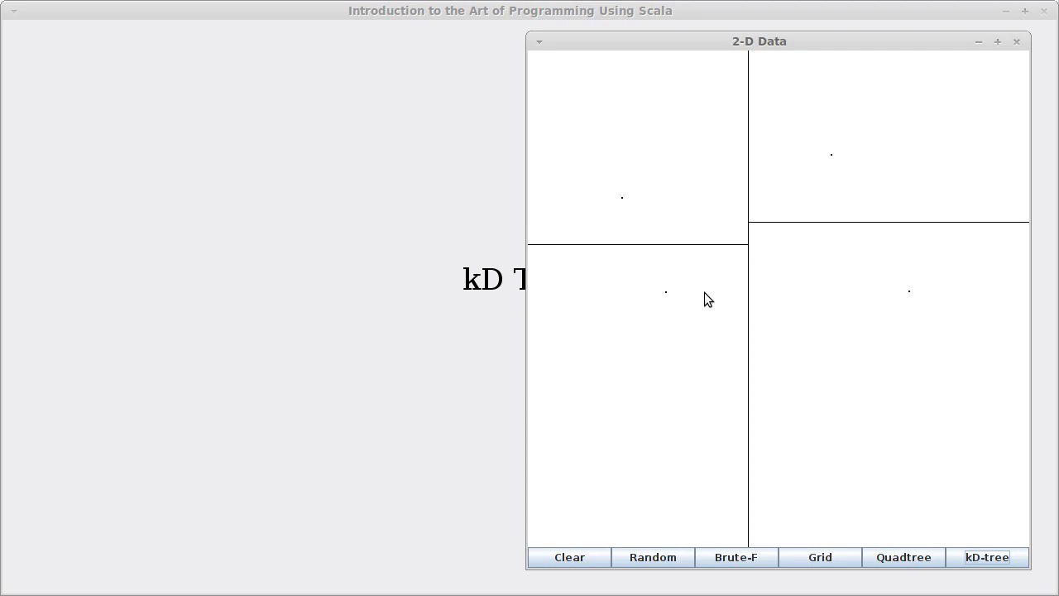
pyautogui.moveTo(739, 182)
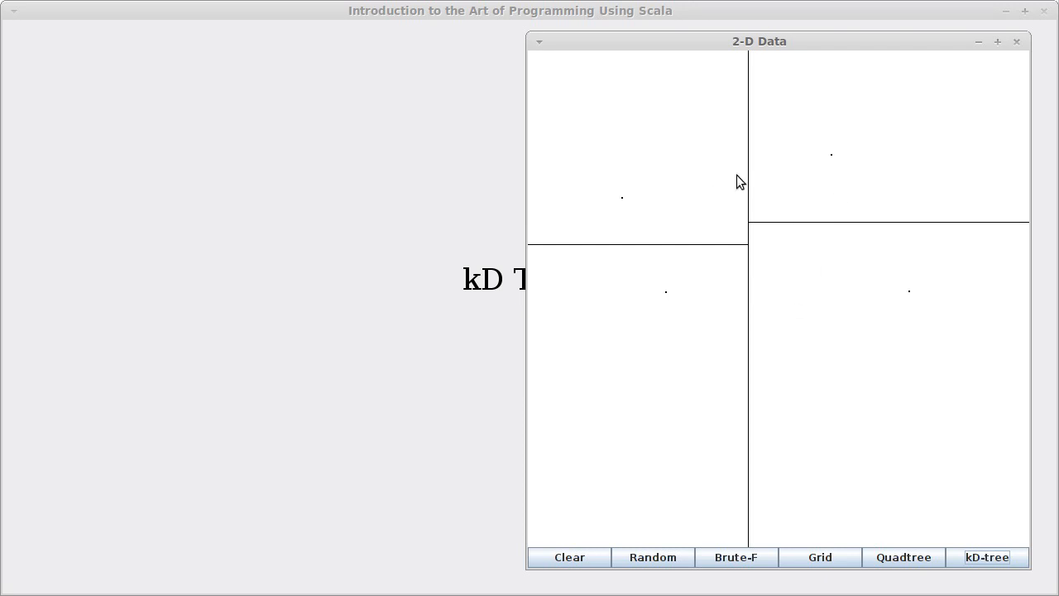
pyautogui.moveTo(778, 304)
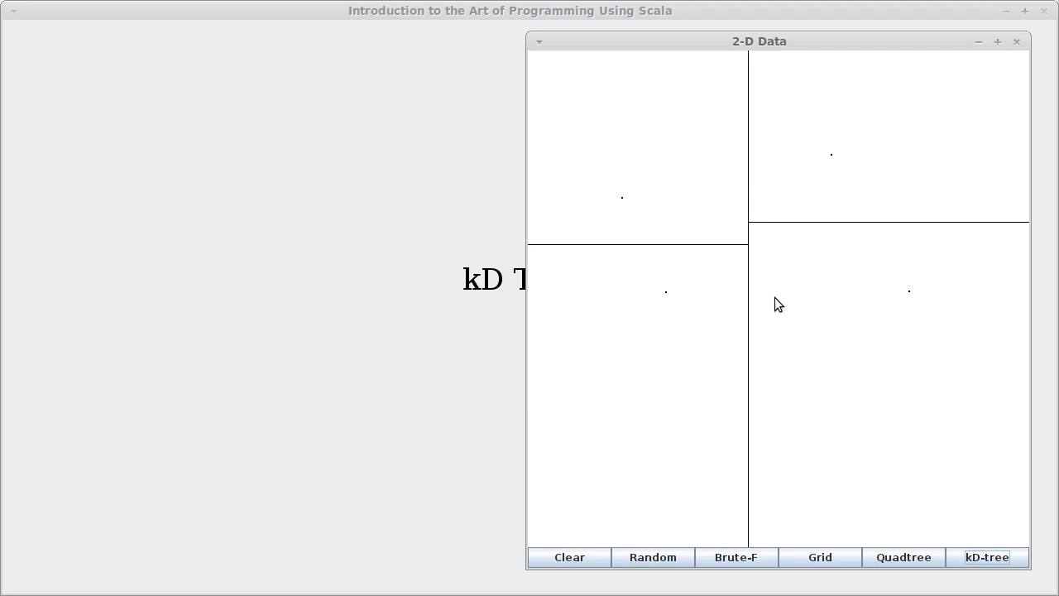
pyautogui.moveTo(812, 296)
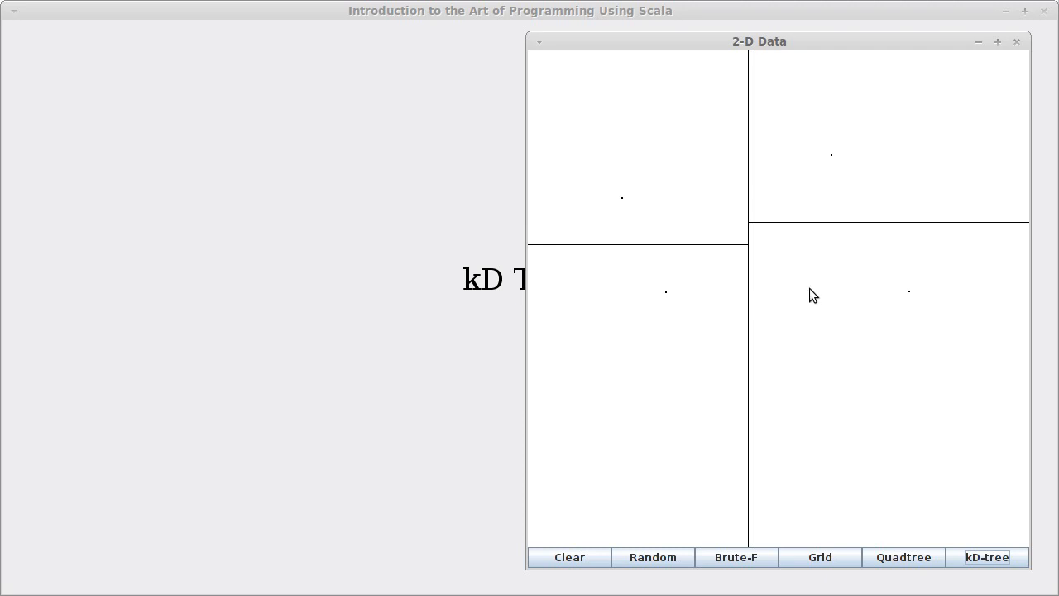
pyautogui.moveTo(869, 294)
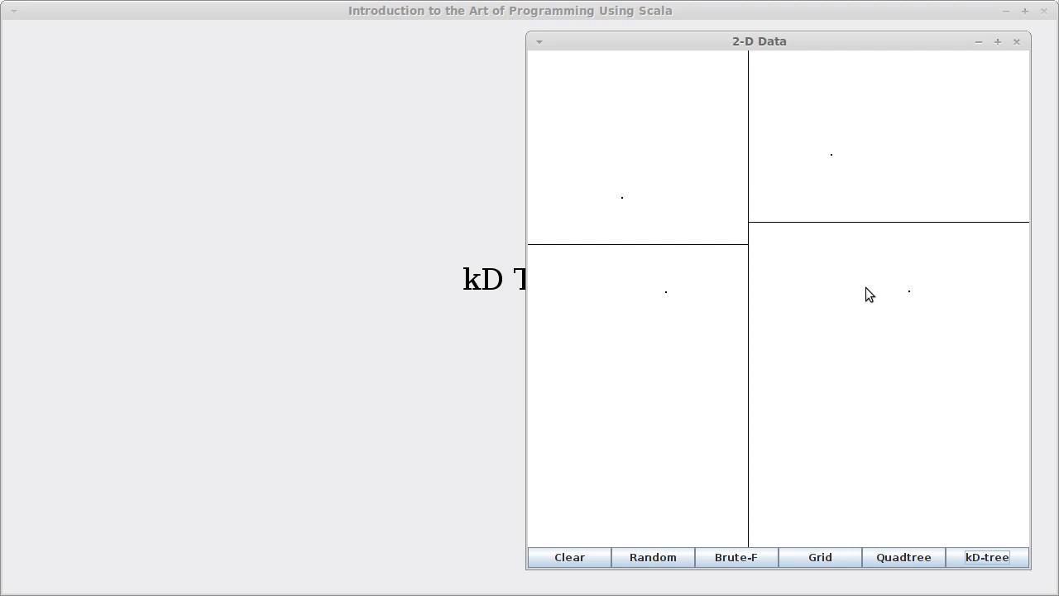
pyautogui.moveTo(825, 293)
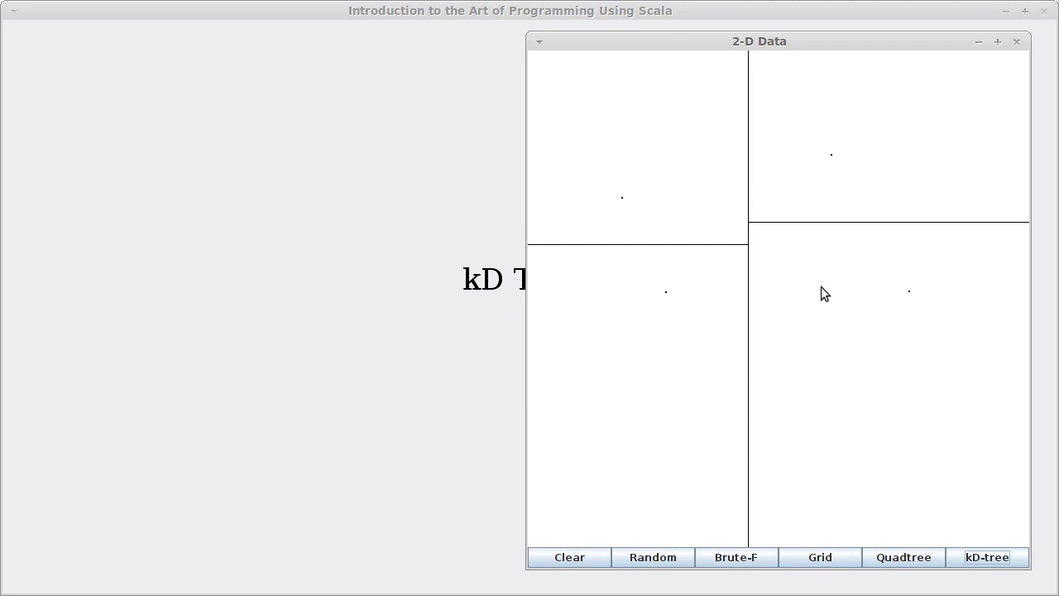
pyautogui.moveTo(819, 302)
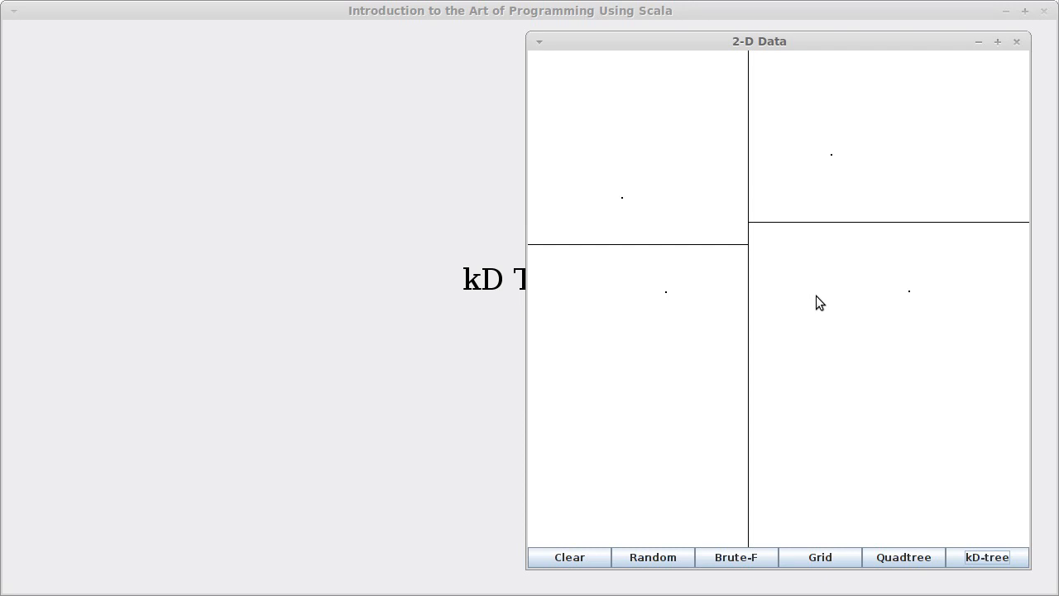
pyautogui.moveTo(720, 336)
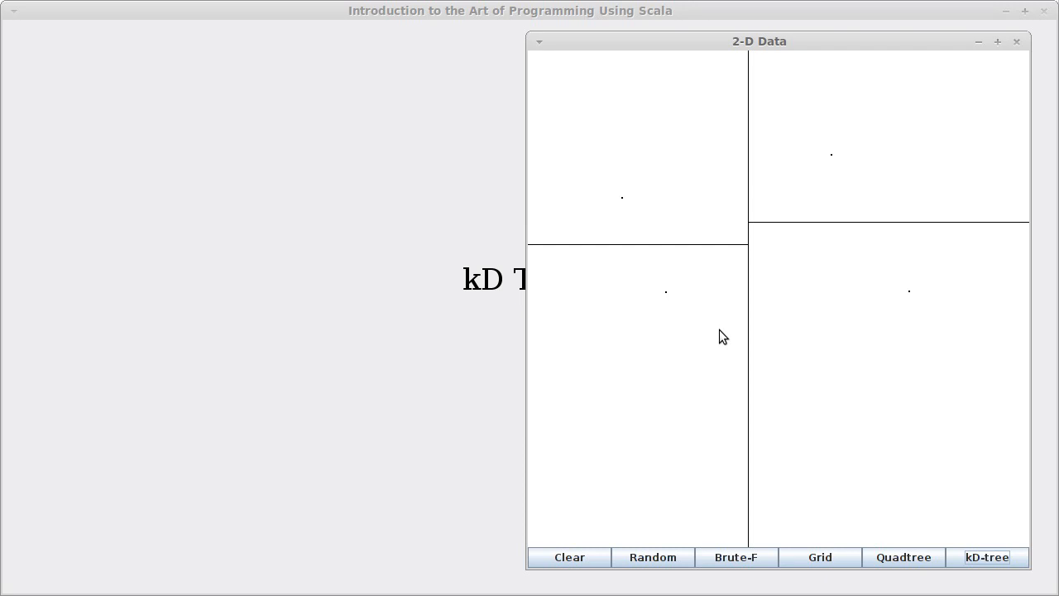
pyautogui.moveTo(619, 254)
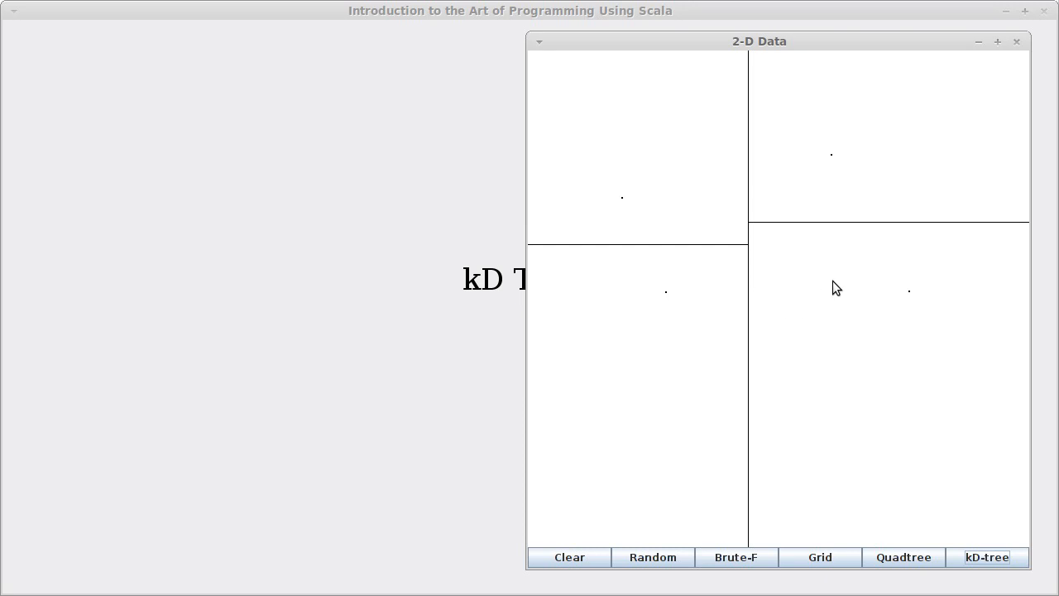
pyautogui.moveTo(831, 282)
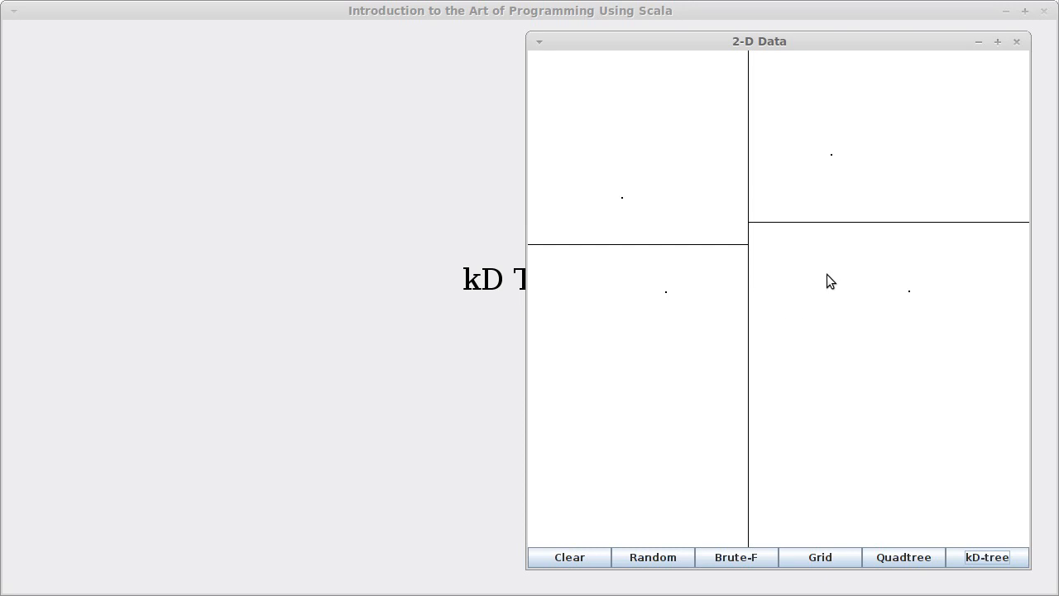
pyautogui.moveTo(820, 292)
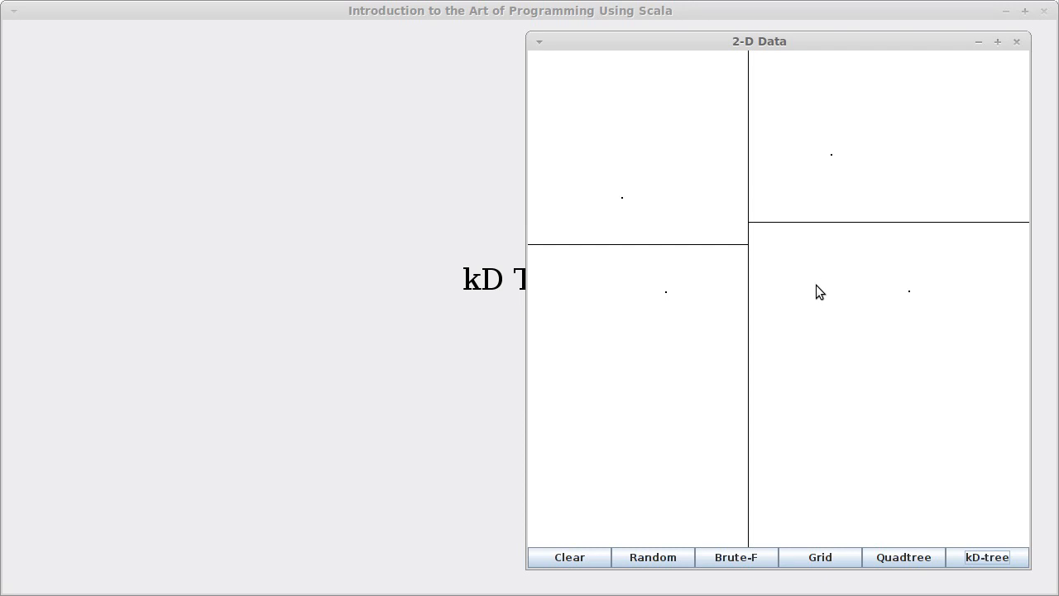
pyautogui.moveTo(799, 286)
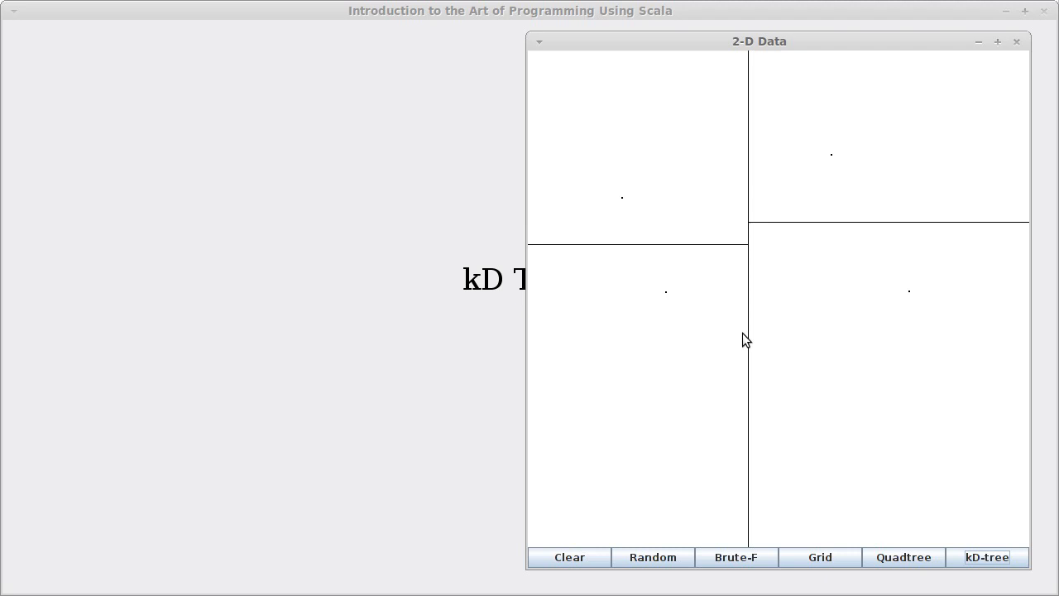
pyautogui.moveTo(760, 368)
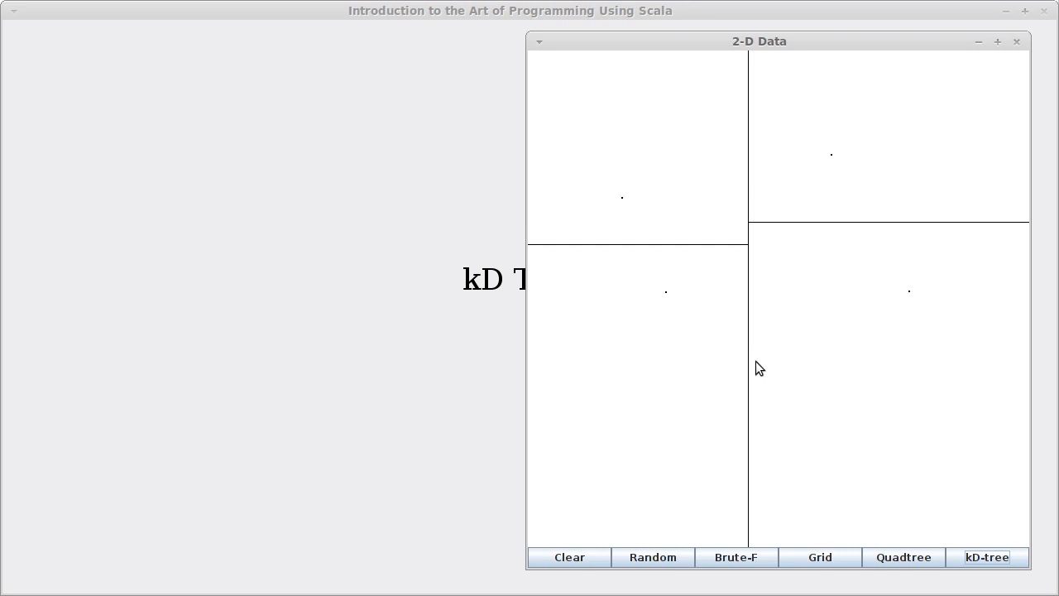
pyautogui.moveTo(768, 362)
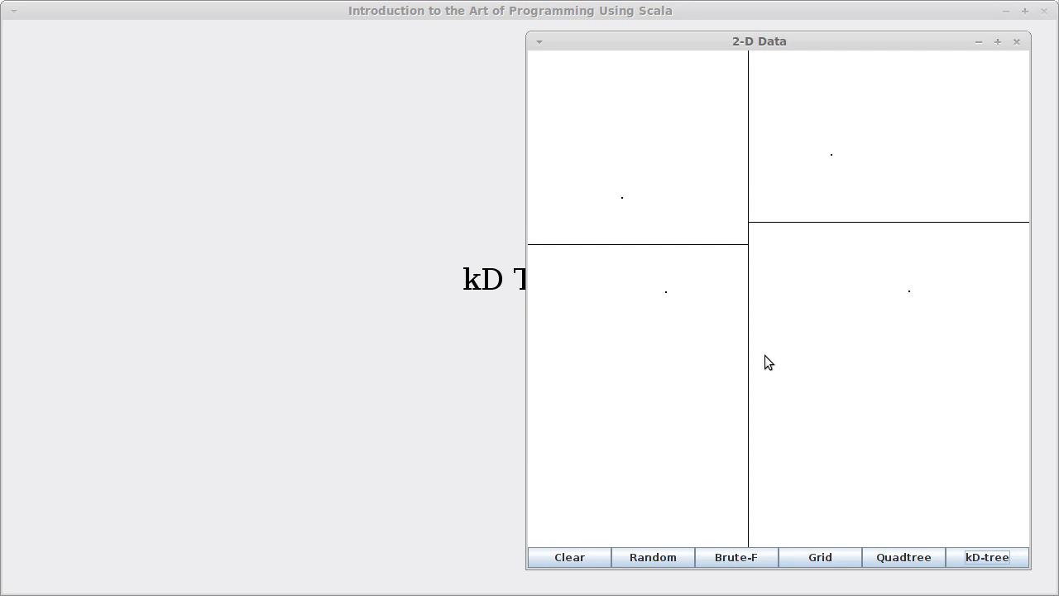
pyautogui.moveTo(688, 319)
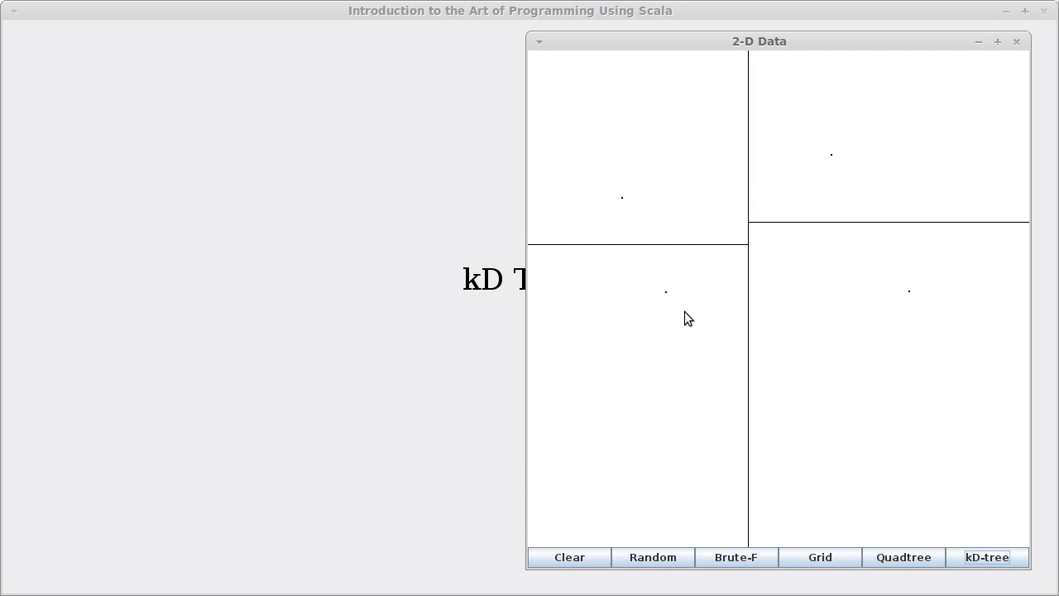
pyautogui.moveTo(722, 291)
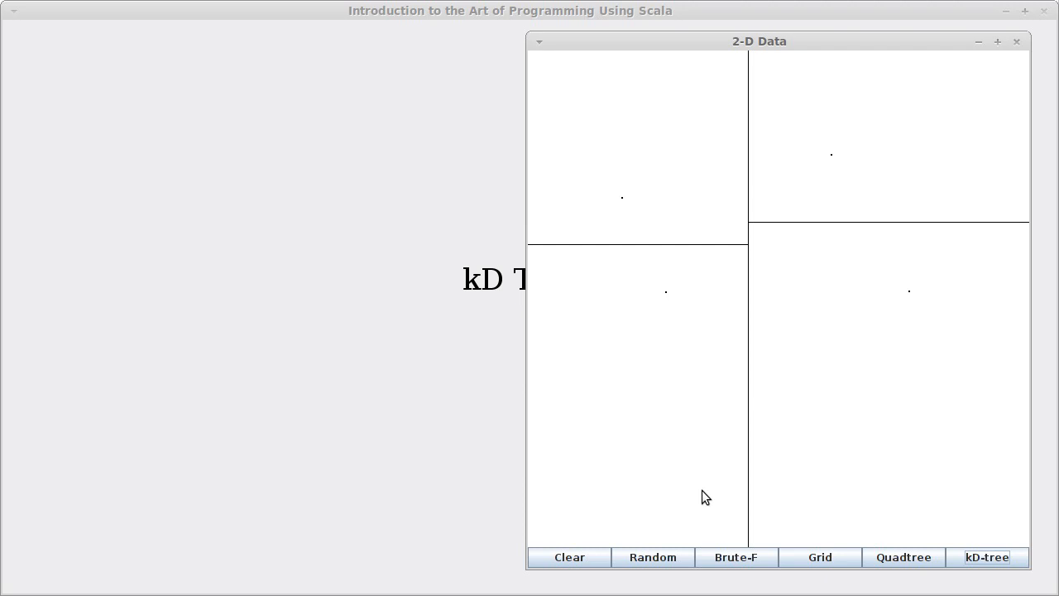
# Add four batches of random points, including a dense upper-left cluster, each in its own cell.
pyautogui.click(652, 557)
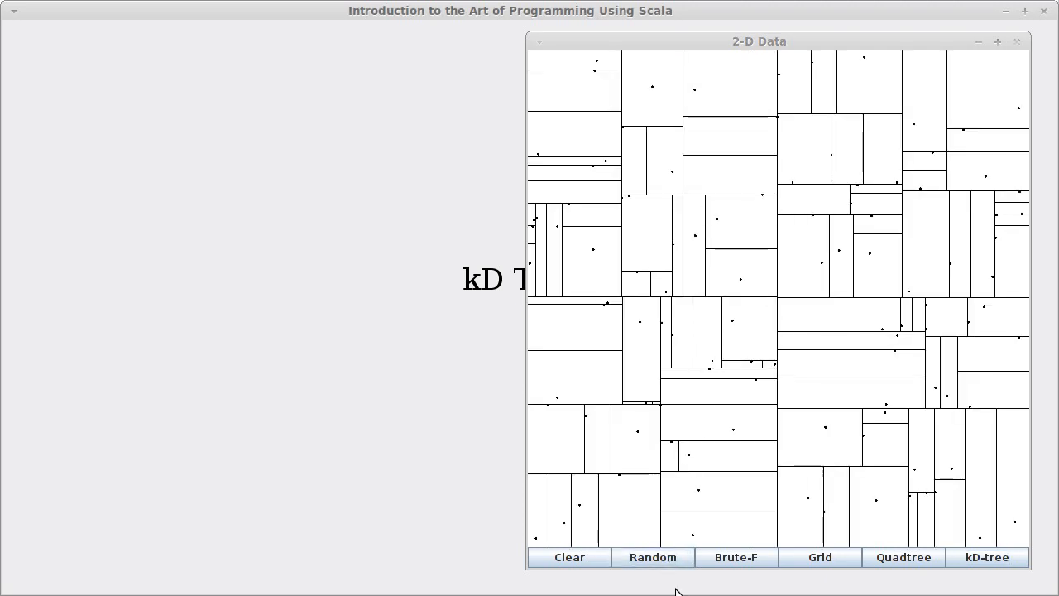
pyautogui.click(652, 557)
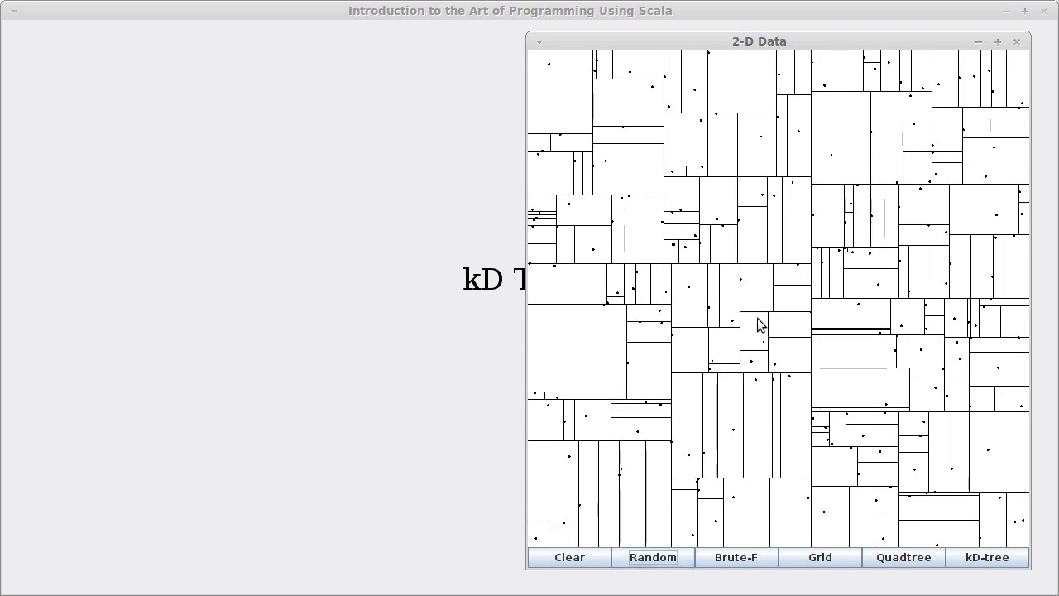
pyautogui.click(652, 557)
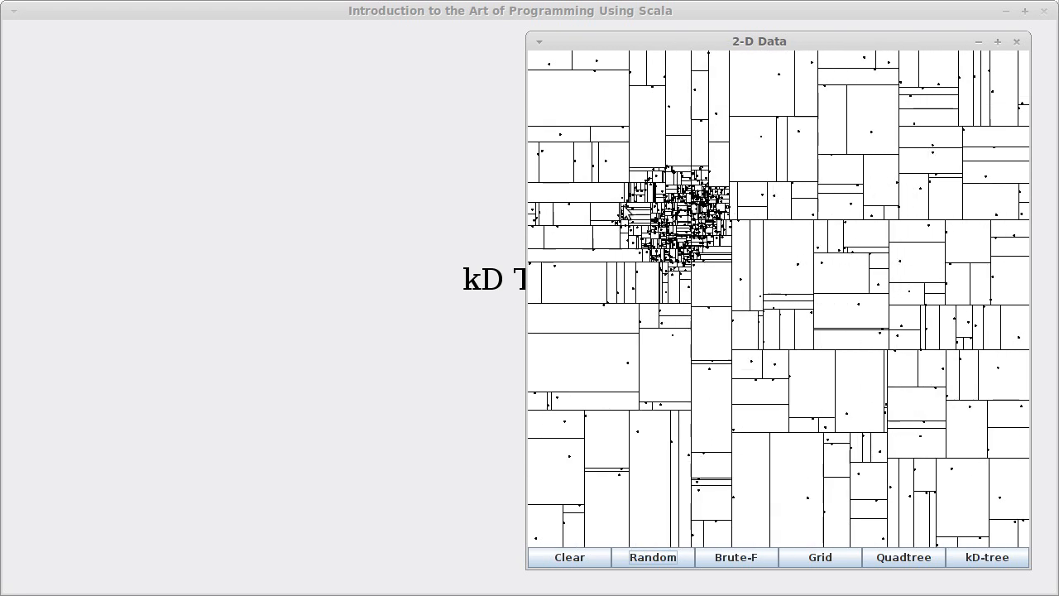
pyautogui.click(652, 557)
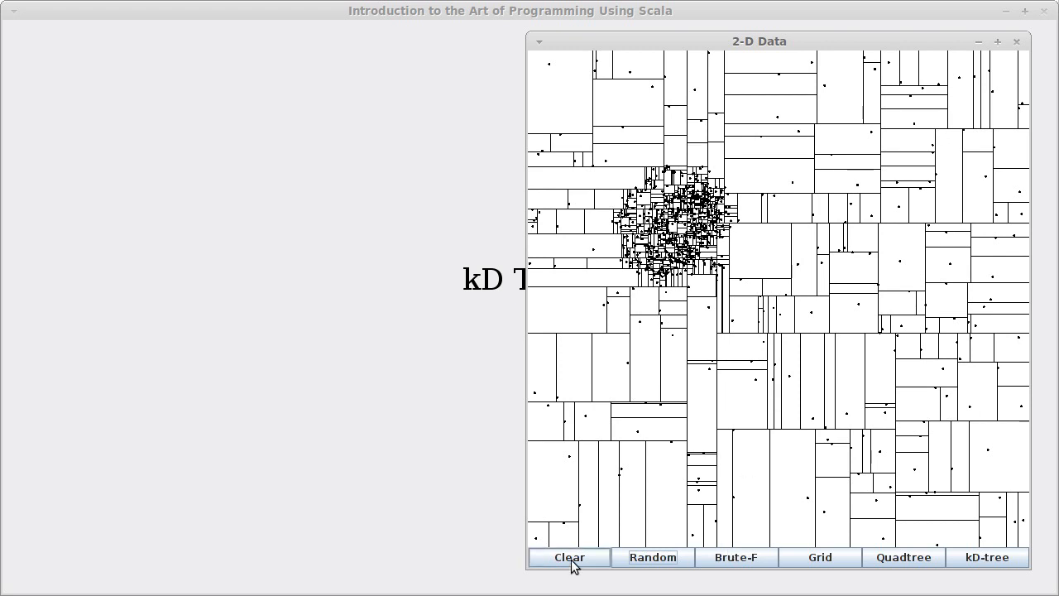
# Clear all points from the 2-D Data plot.
pyautogui.click(569, 556)
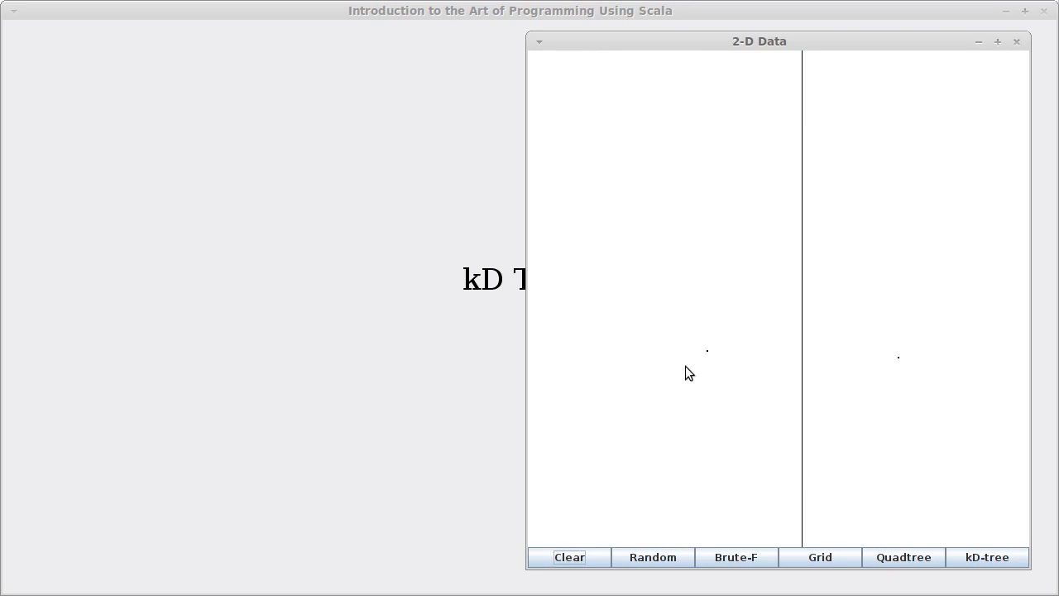
pyautogui.moveTo(741, 371)
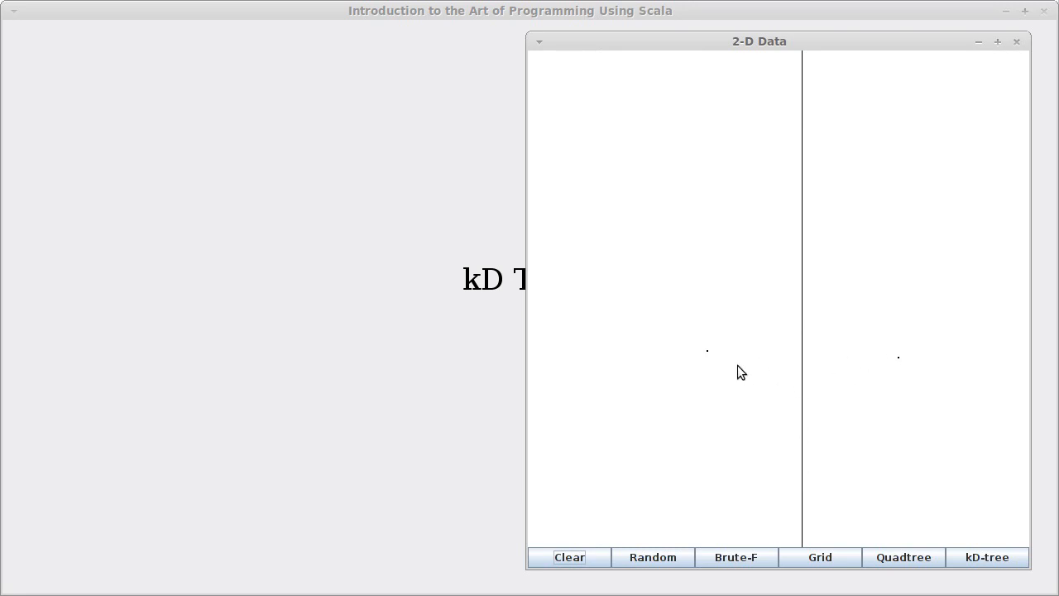
pyautogui.moveTo(815, 364)
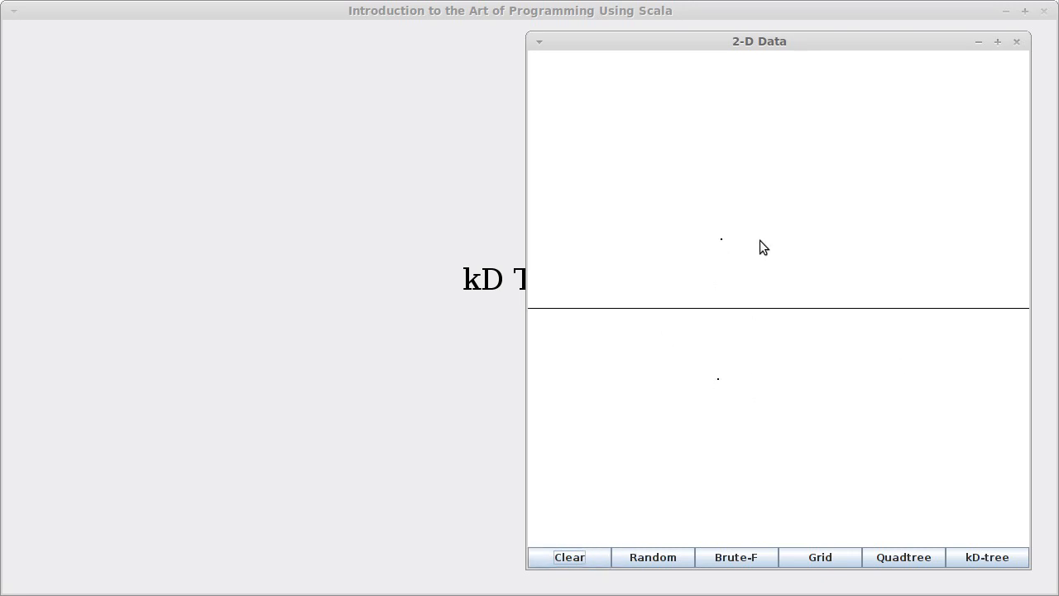
pyautogui.moveTo(955, 330)
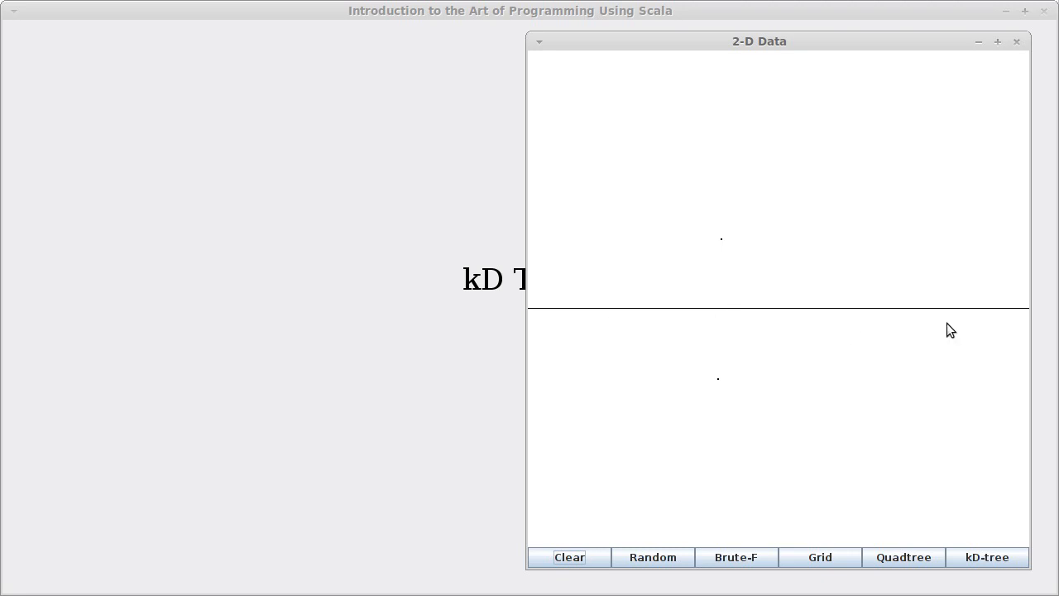
pyautogui.moveTo(778, 394)
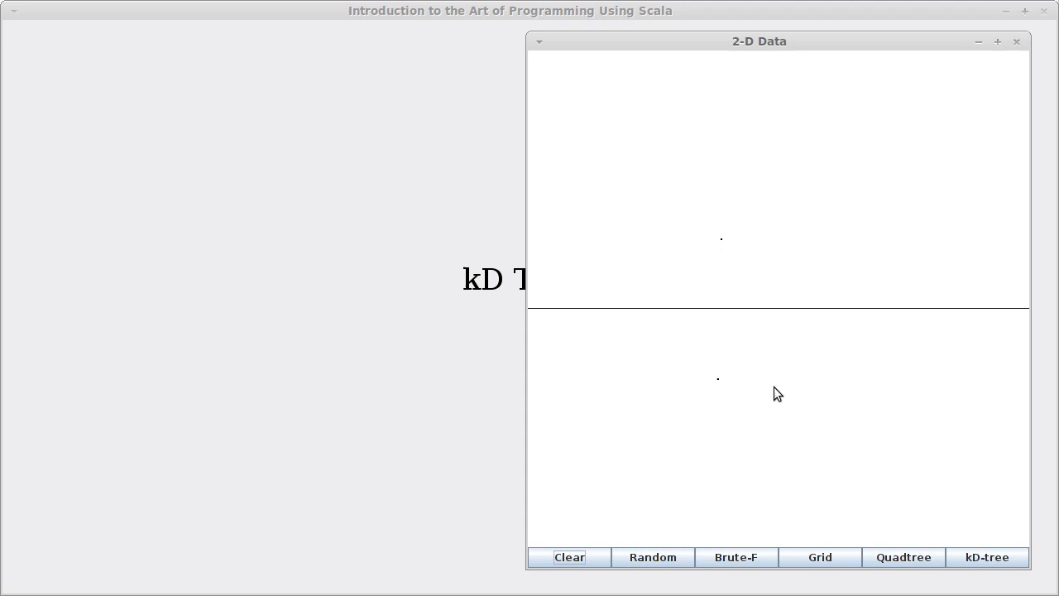
pyautogui.moveTo(724, 252)
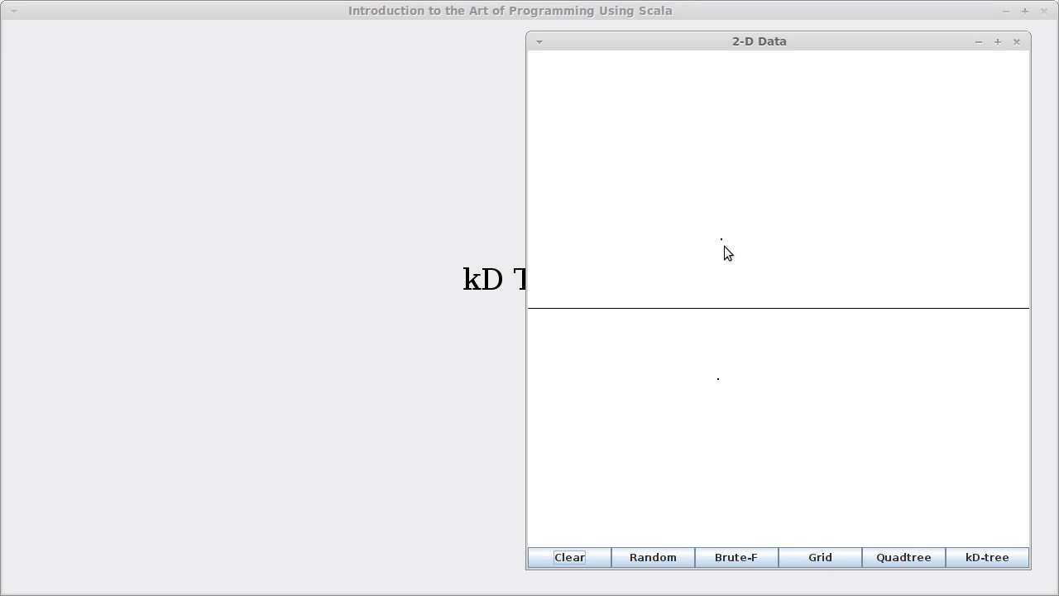
pyautogui.moveTo(738, 379)
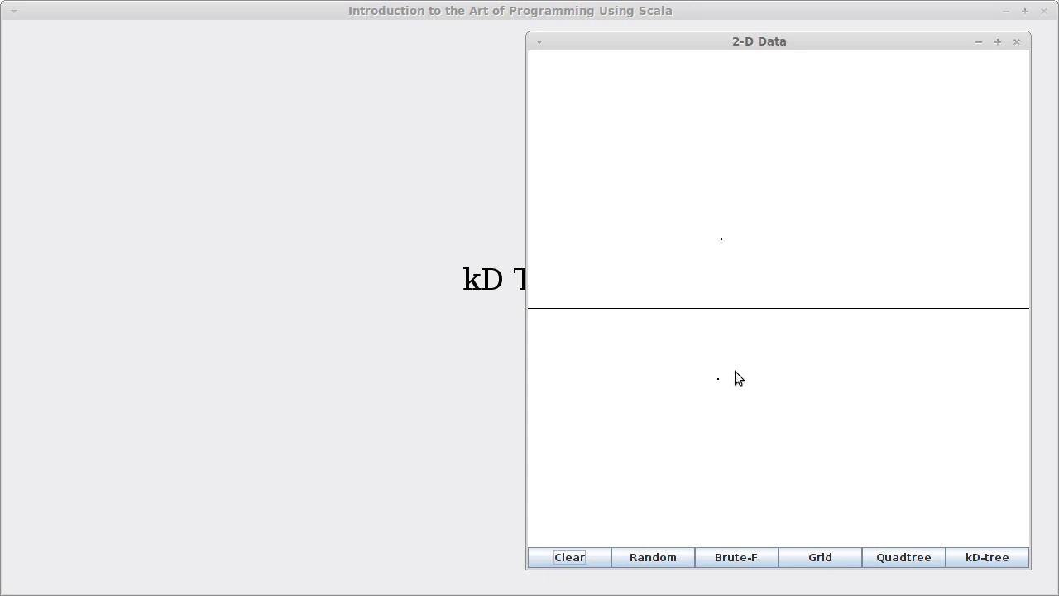
pyautogui.moveTo(730, 263)
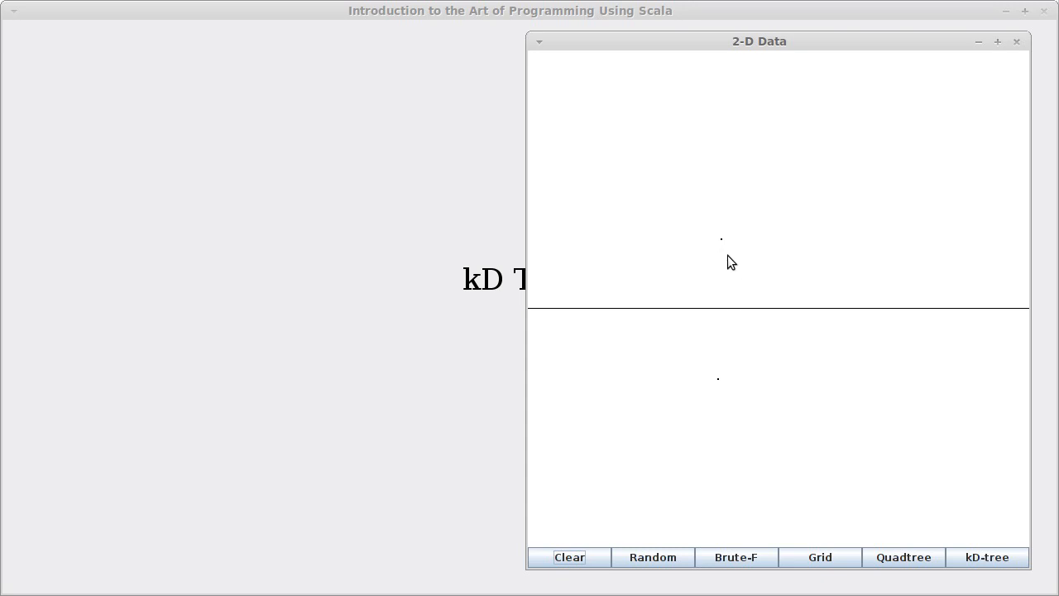
pyautogui.moveTo(797, 339)
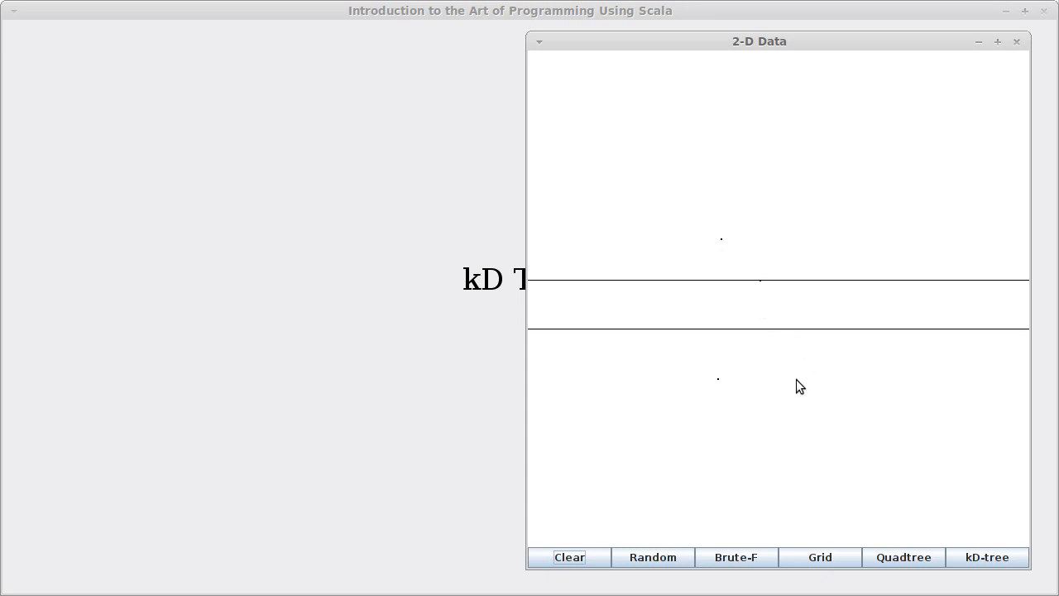
pyautogui.moveTo(765, 356)
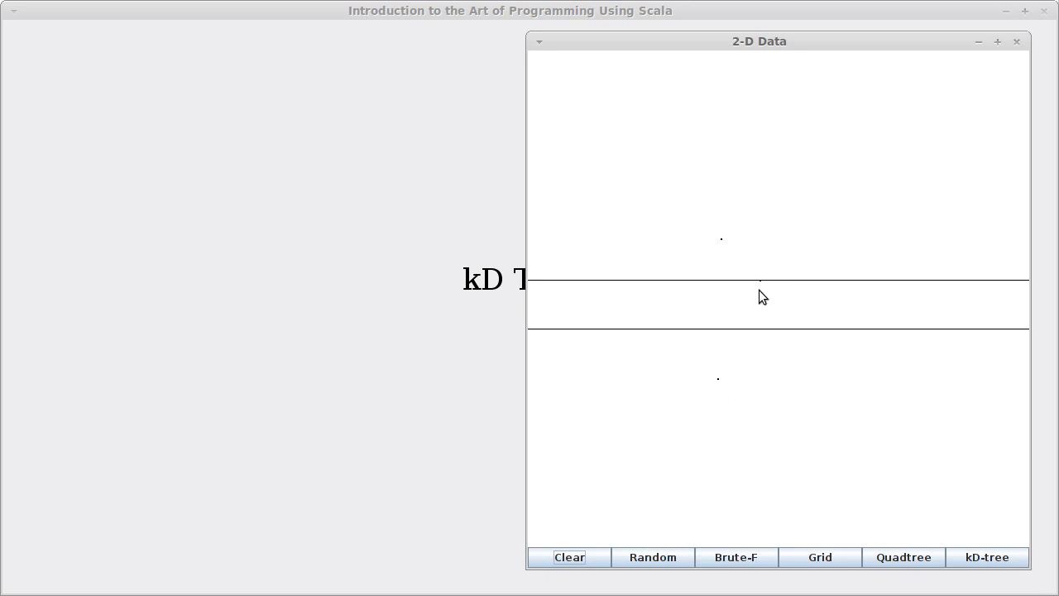
pyautogui.moveTo(743, 345)
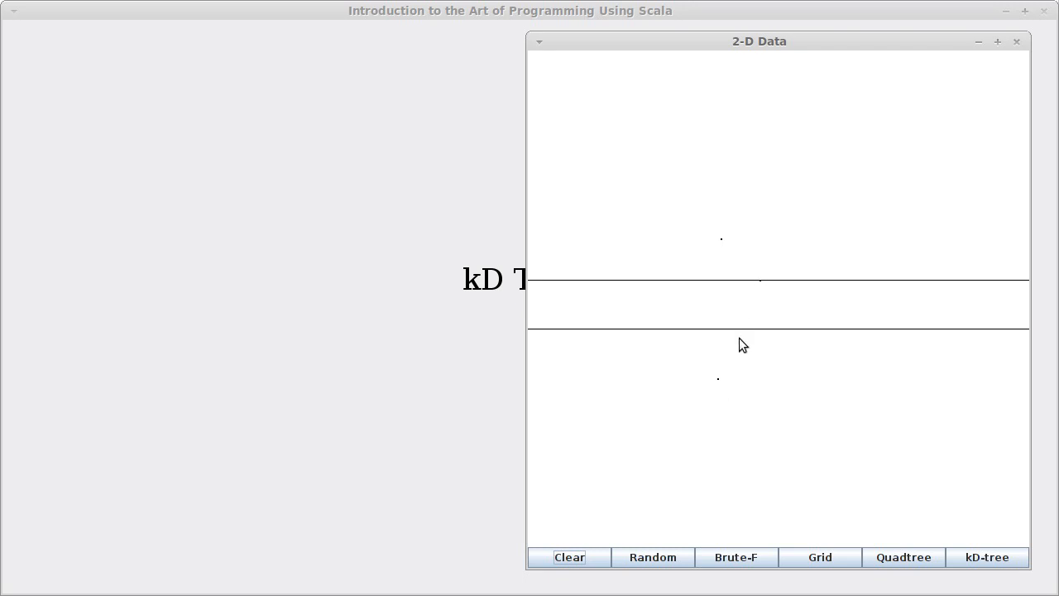
pyautogui.moveTo(747, 338)
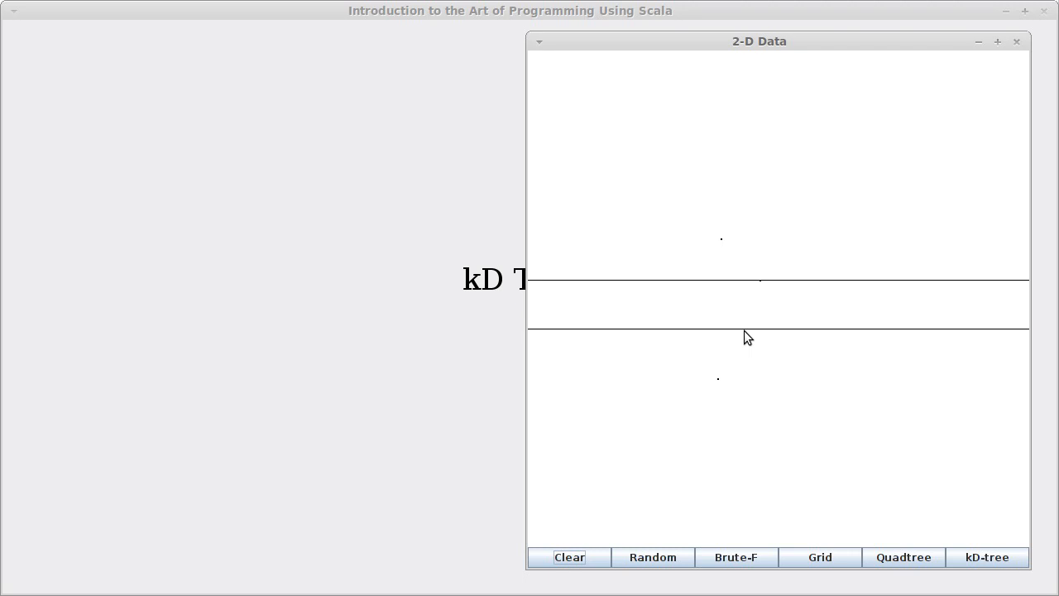
pyautogui.moveTo(765, 291)
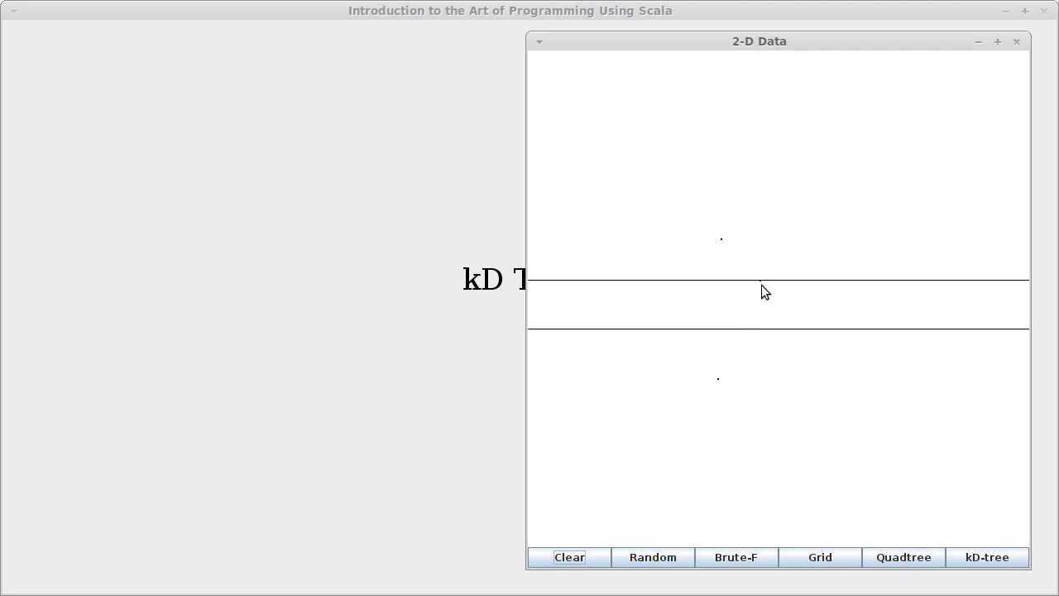
pyautogui.moveTo(721, 383)
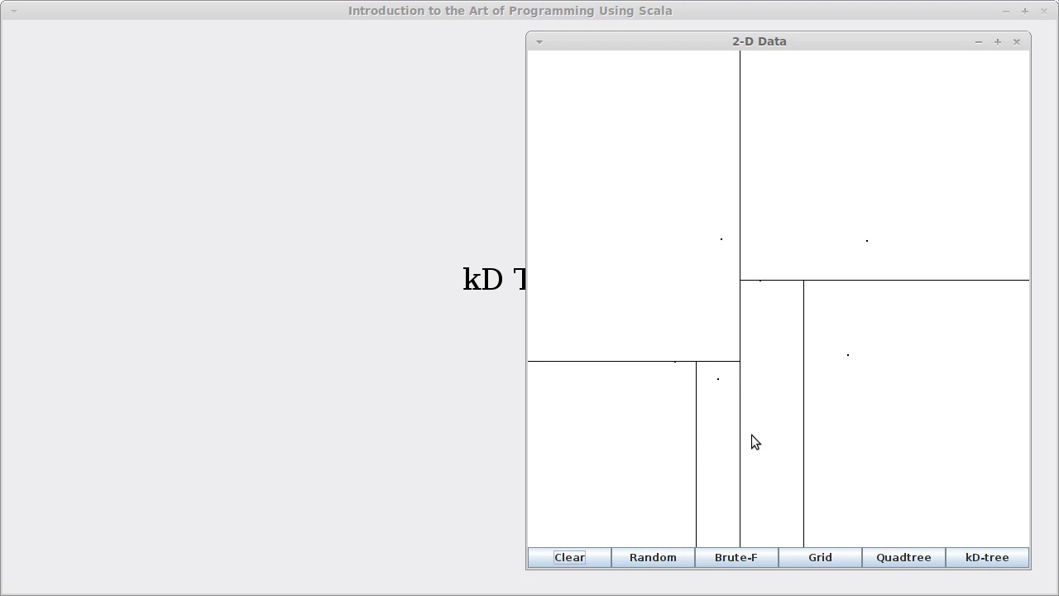
pyautogui.moveTo(748, 443)
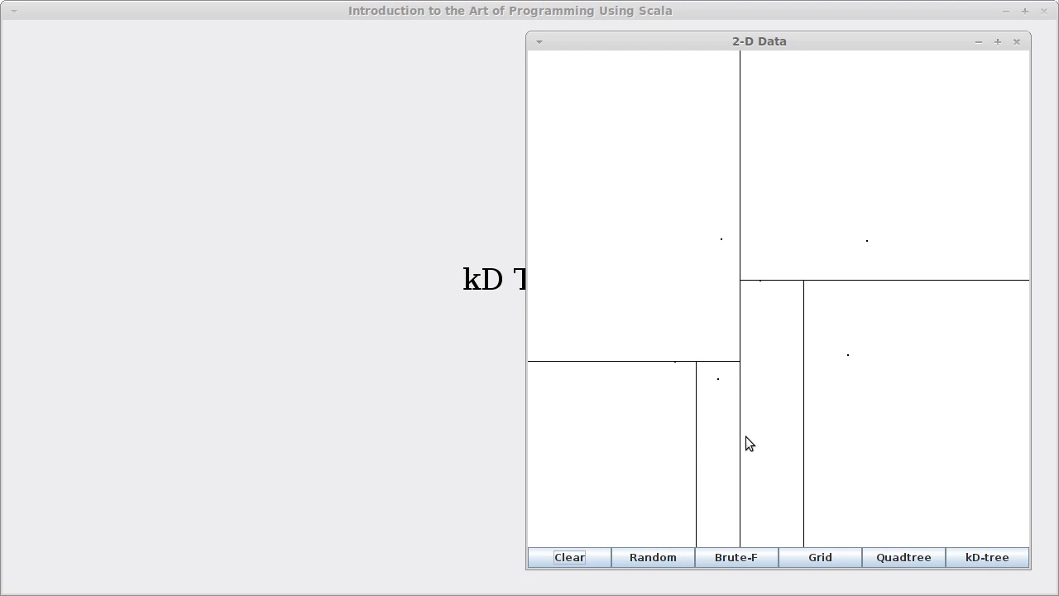
pyautogui.moveTo(700, 387)
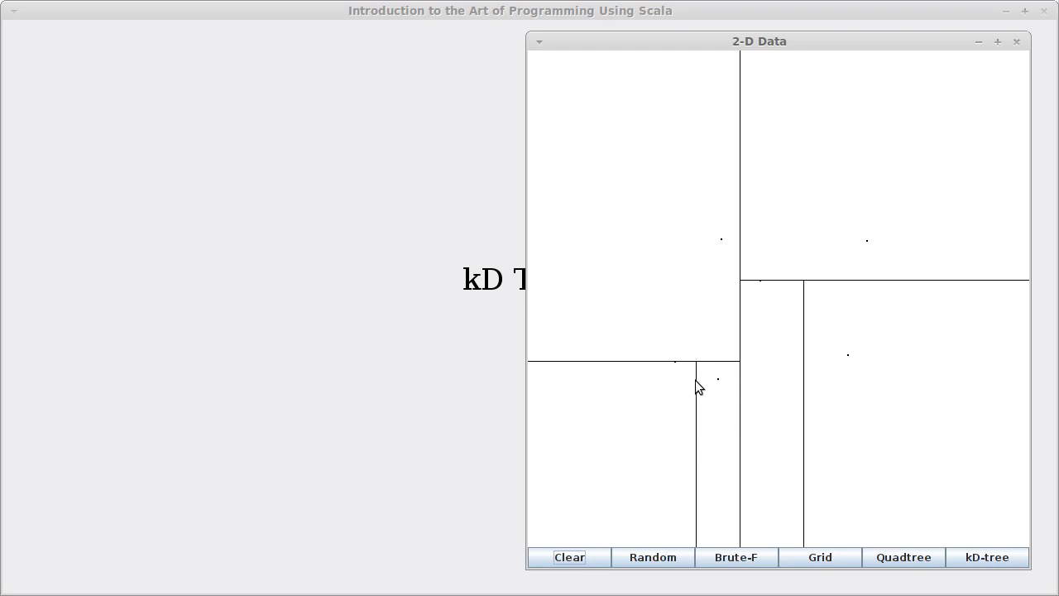
pyautogui.moveTo(759, 382)
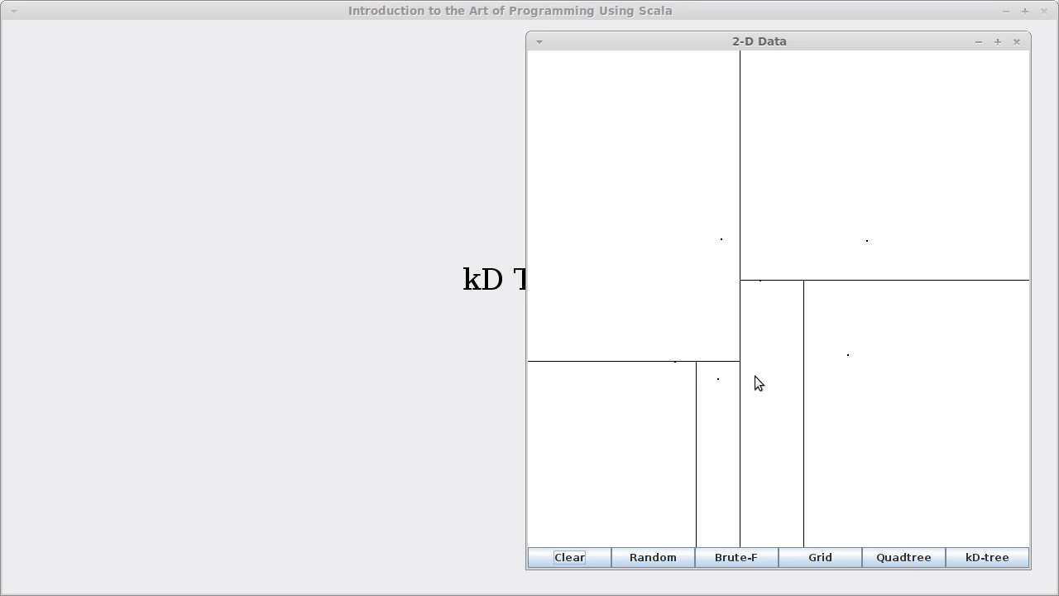
pyautogui.moveTo(655, 315)
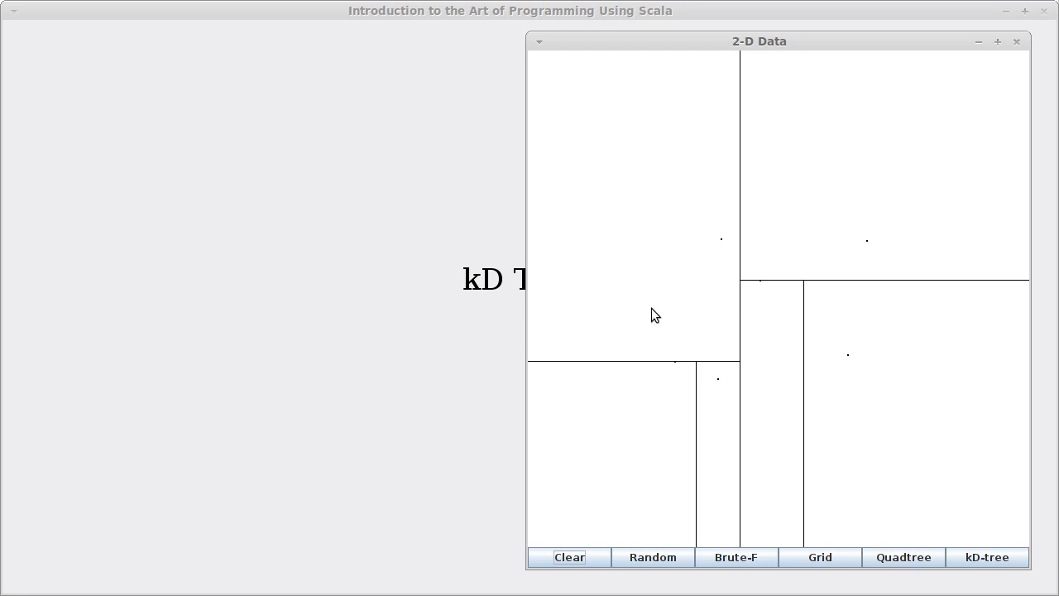
pyautogui.moveTo(956, 288)
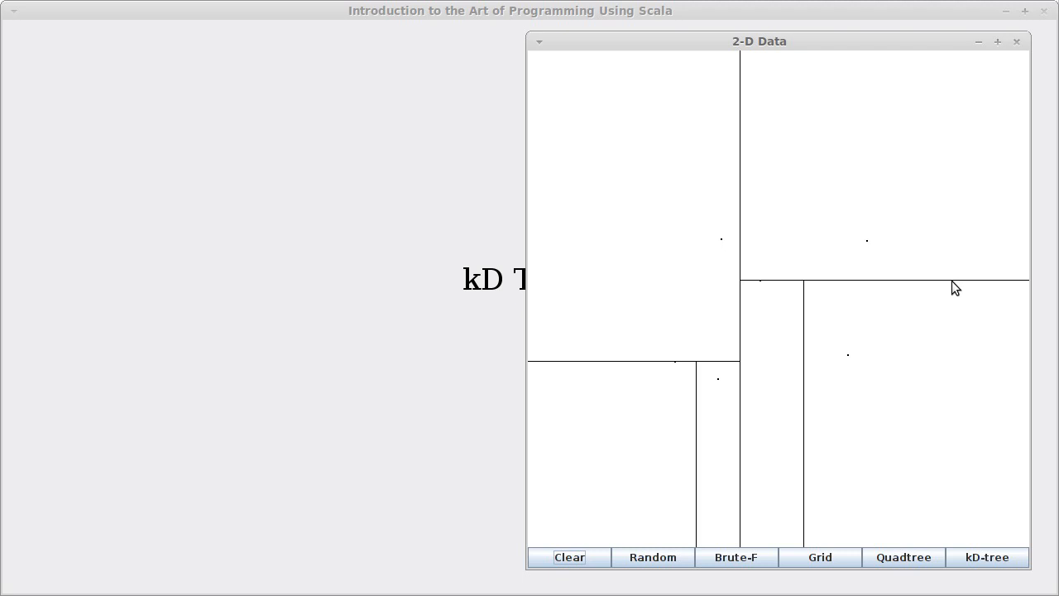
pyautogui.moveTo(933, 291)
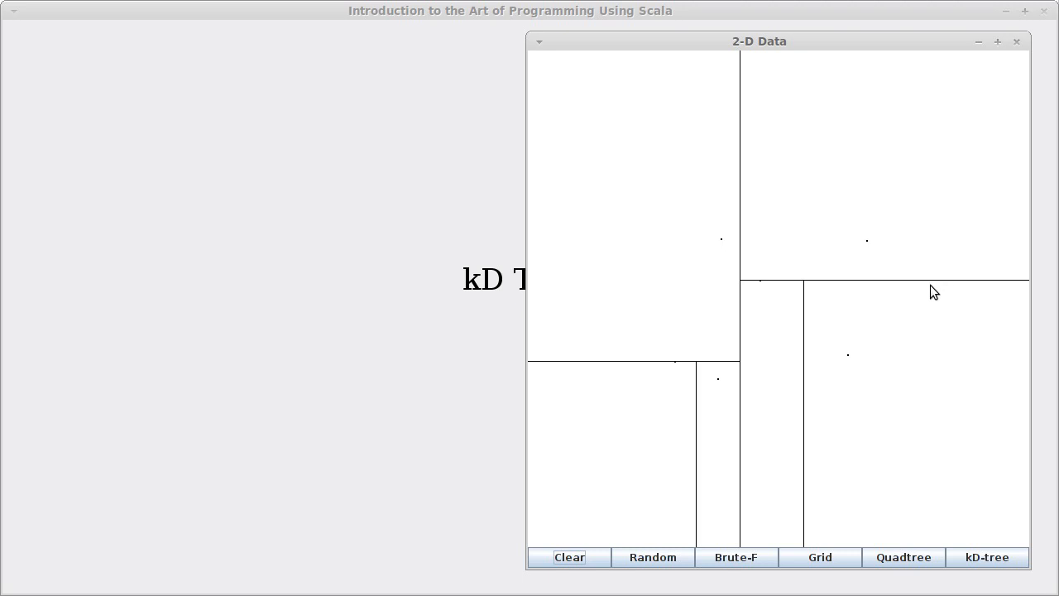
pyautogui.click(986, 557)
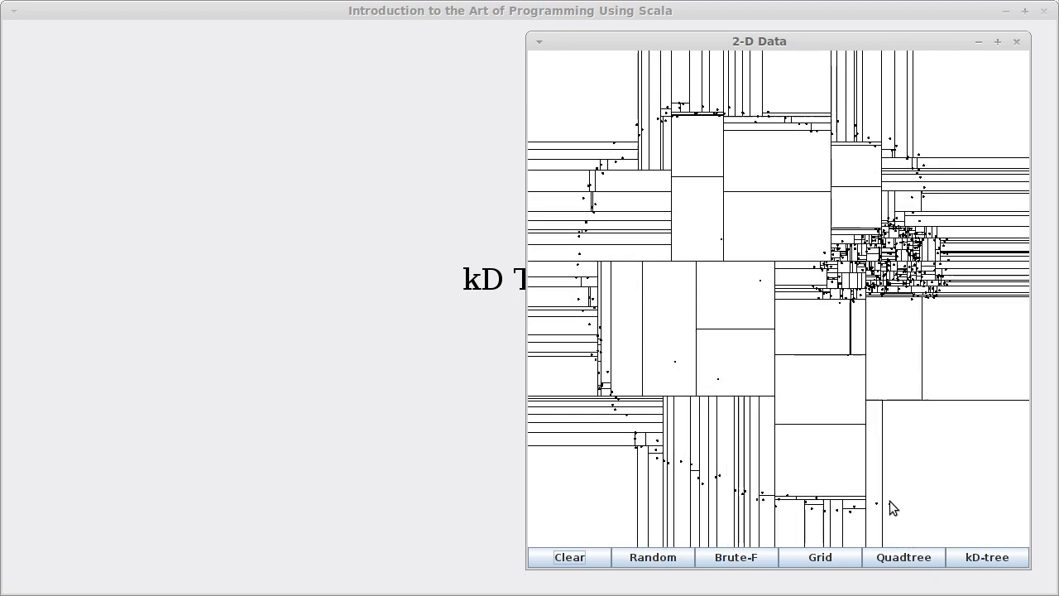
pyautogui.click(986, 557)
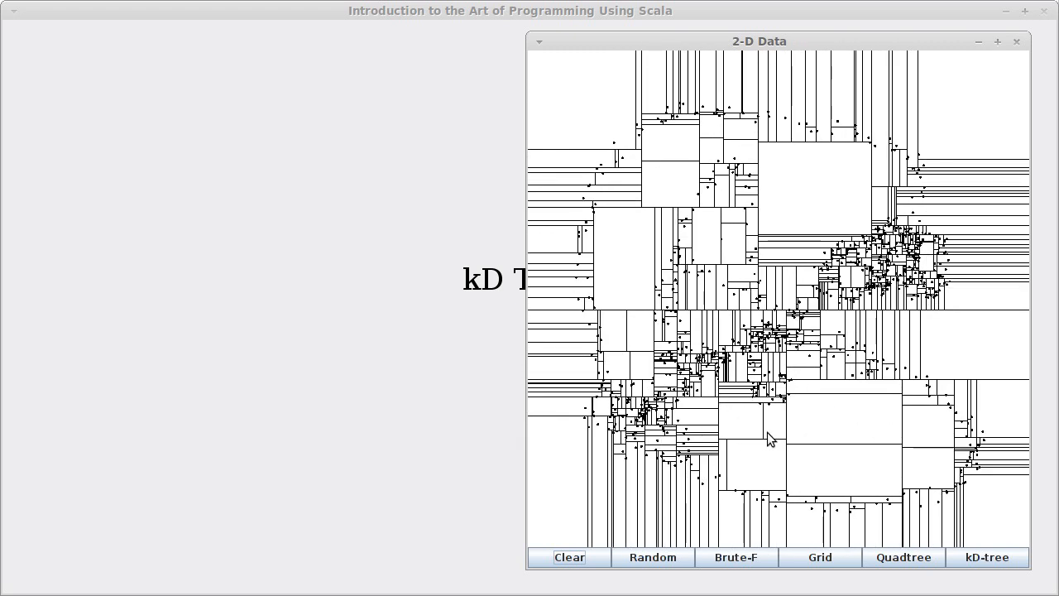
pyautogui.moveTo(817, 443)
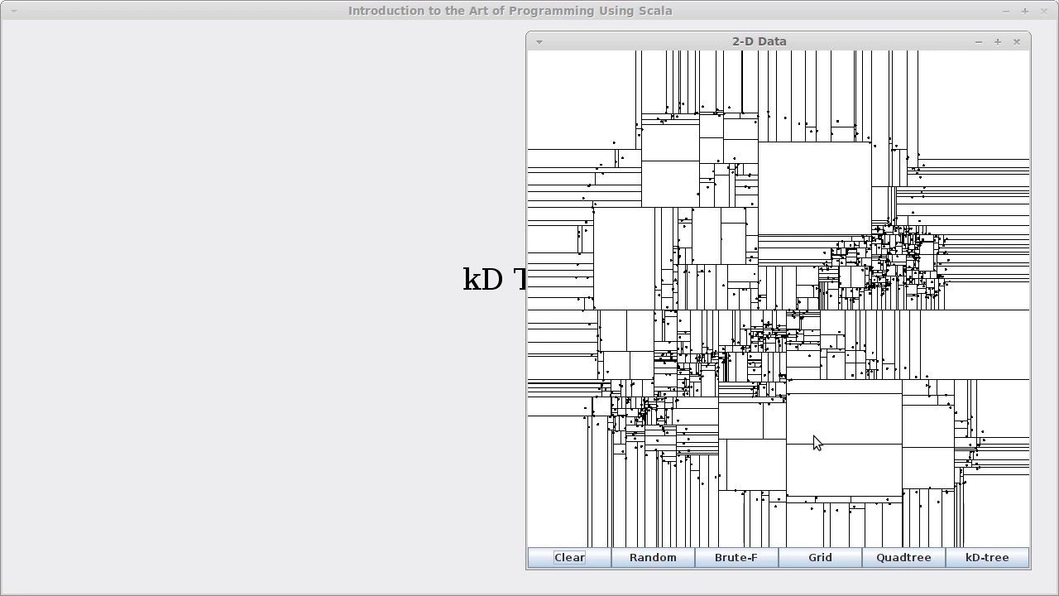
pyautogui.moveTo(836, 365)
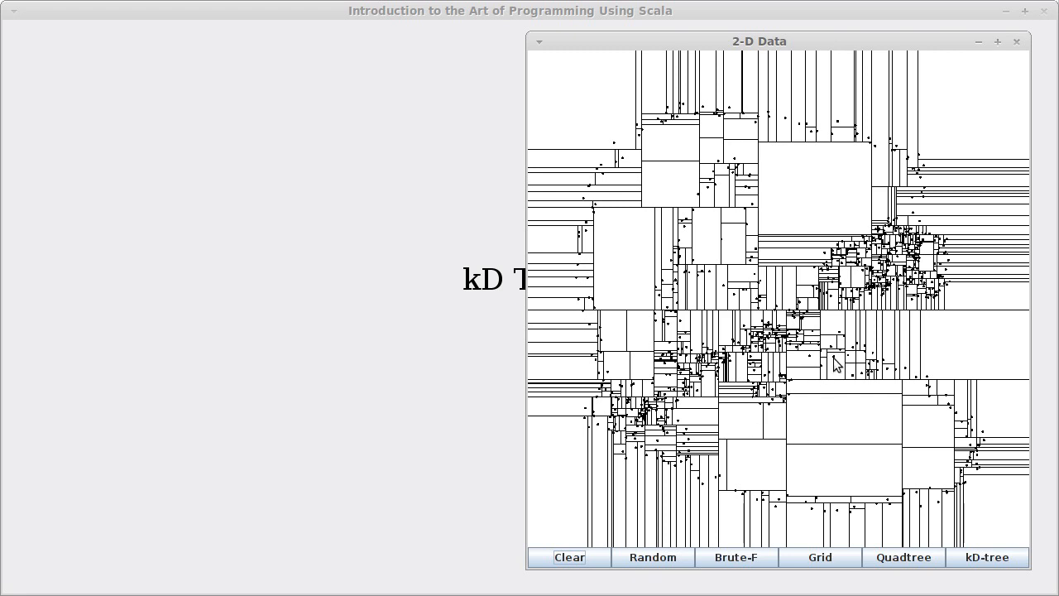
pyautogui.moveTo(962, 515)
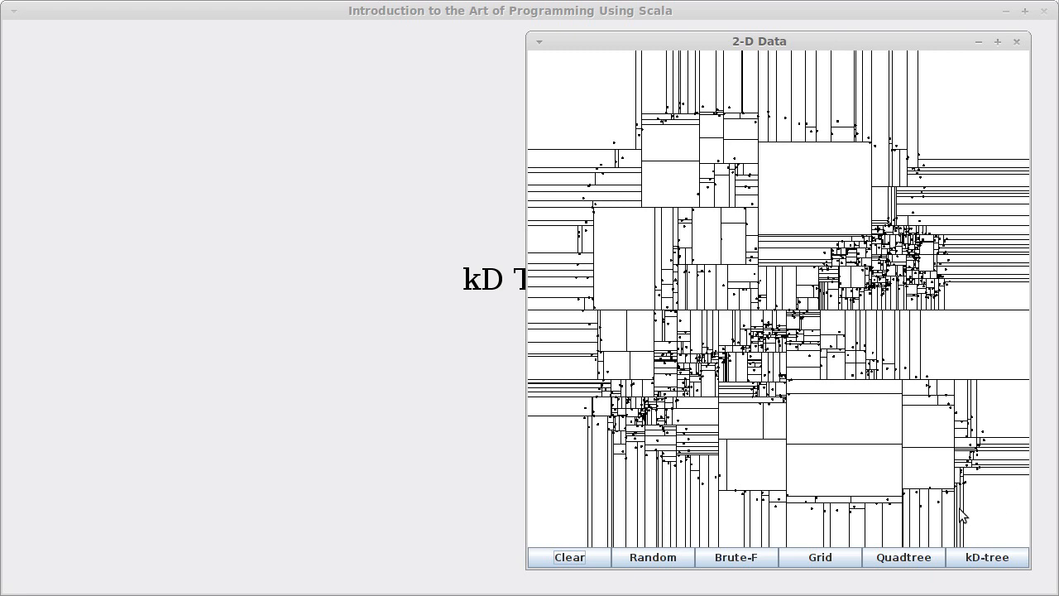
pyautogui.moveTo(755, 142)
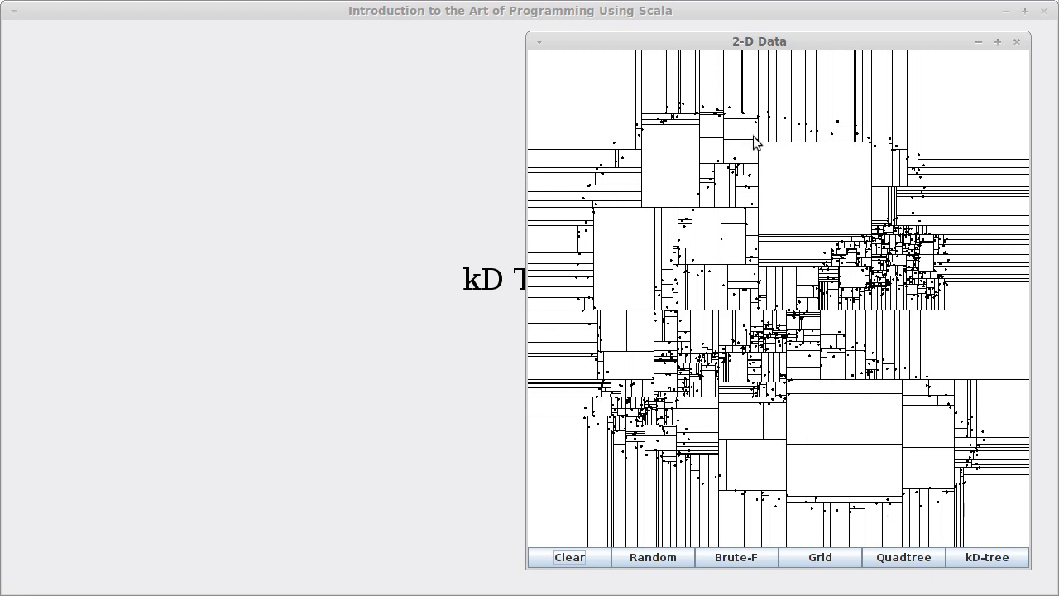
pyautogui.moveTo(948, 151)
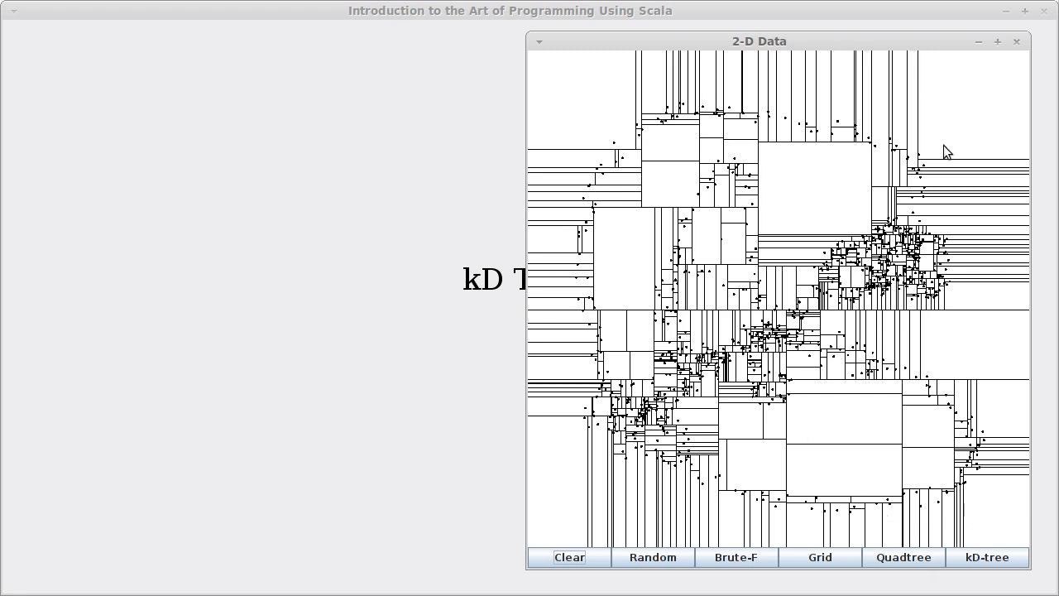
pyautogui.moveTo(836, 530)
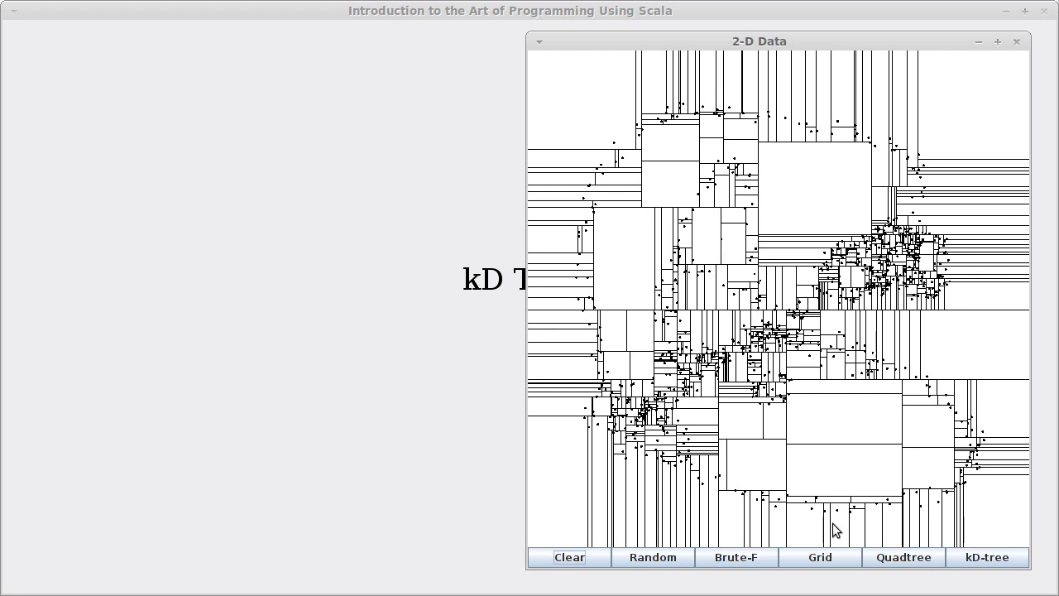
pyautogui.moveTo(726, 461)
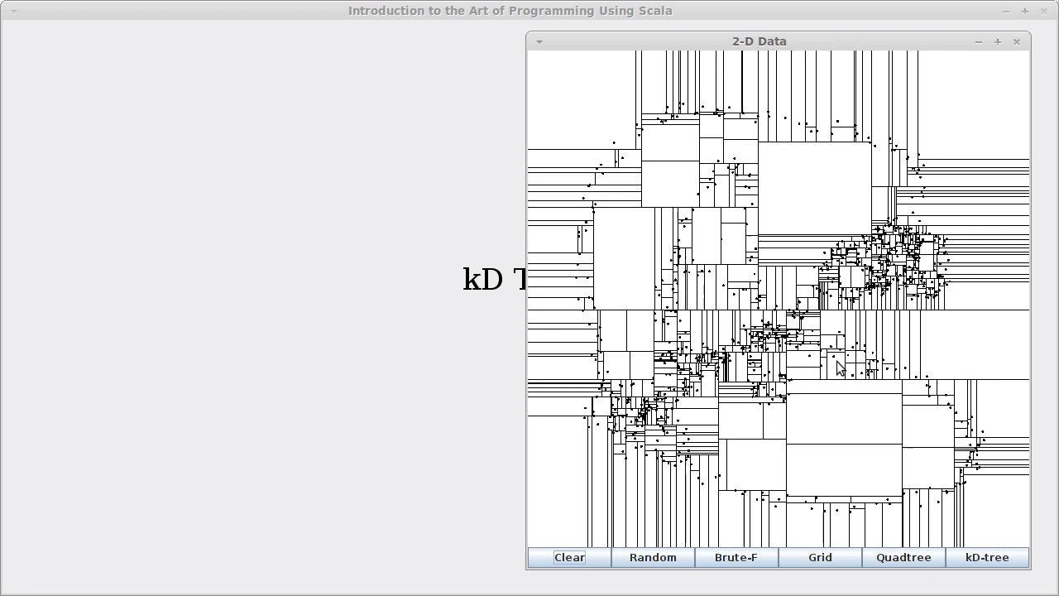
pyautogui.moveTo(817, 391)
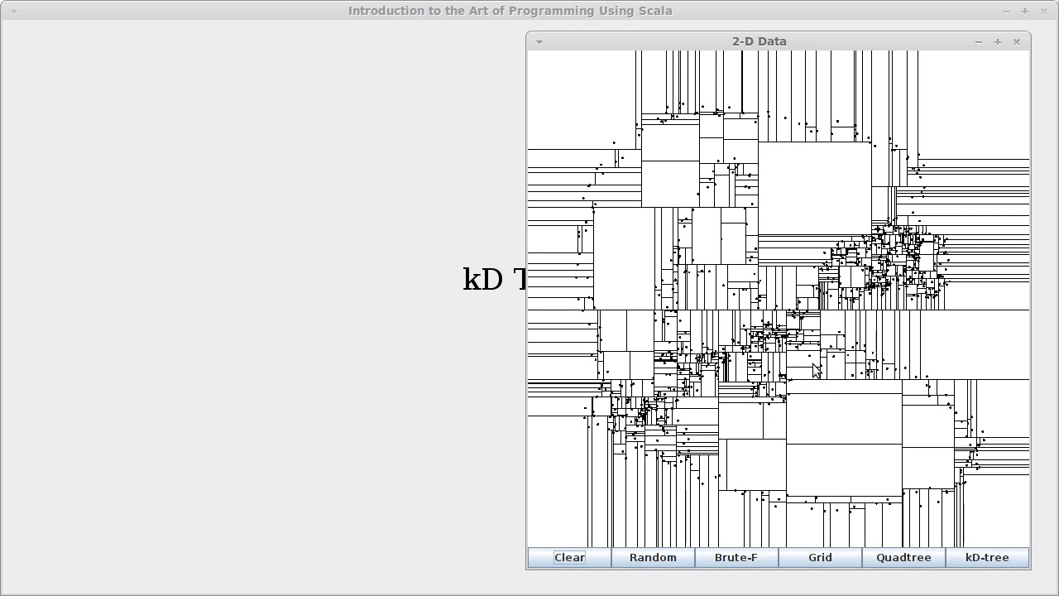
pyautogui.moveTo(634, 281)
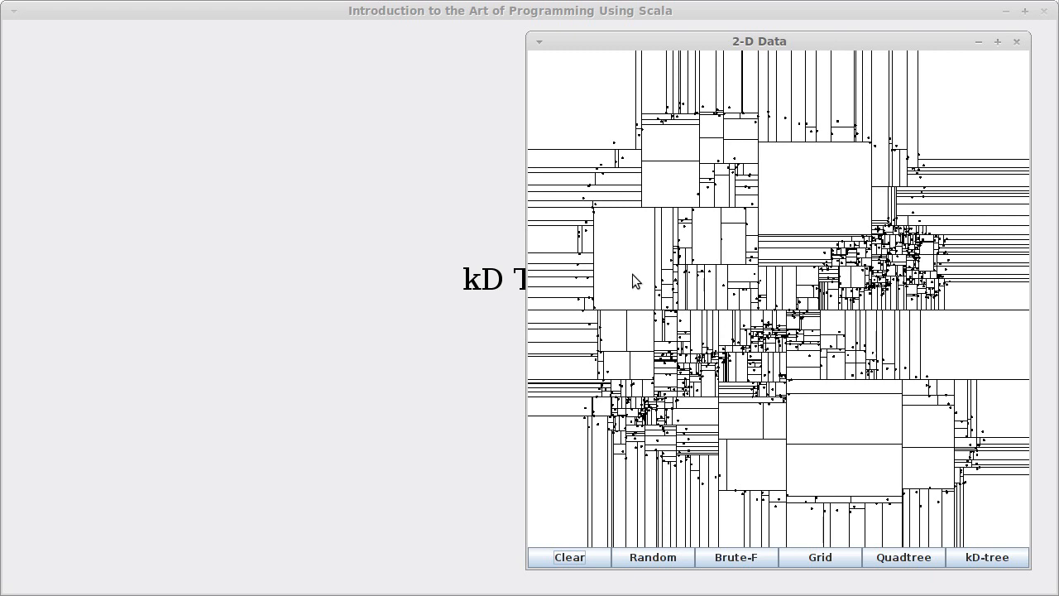
pyautogui.moveTo(890, 406)
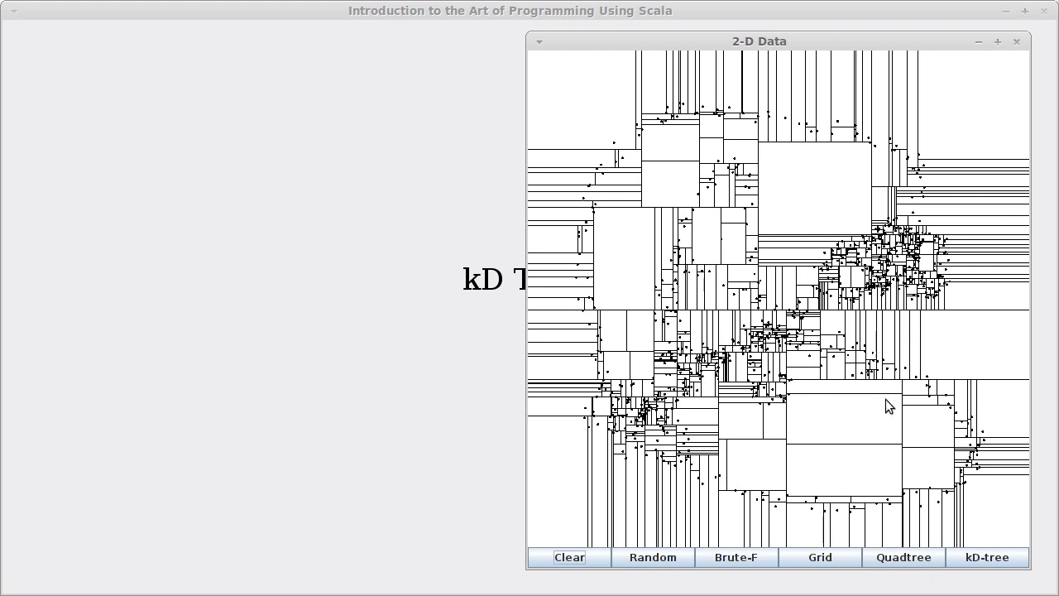
pyautogui.moveTo(792, 402)
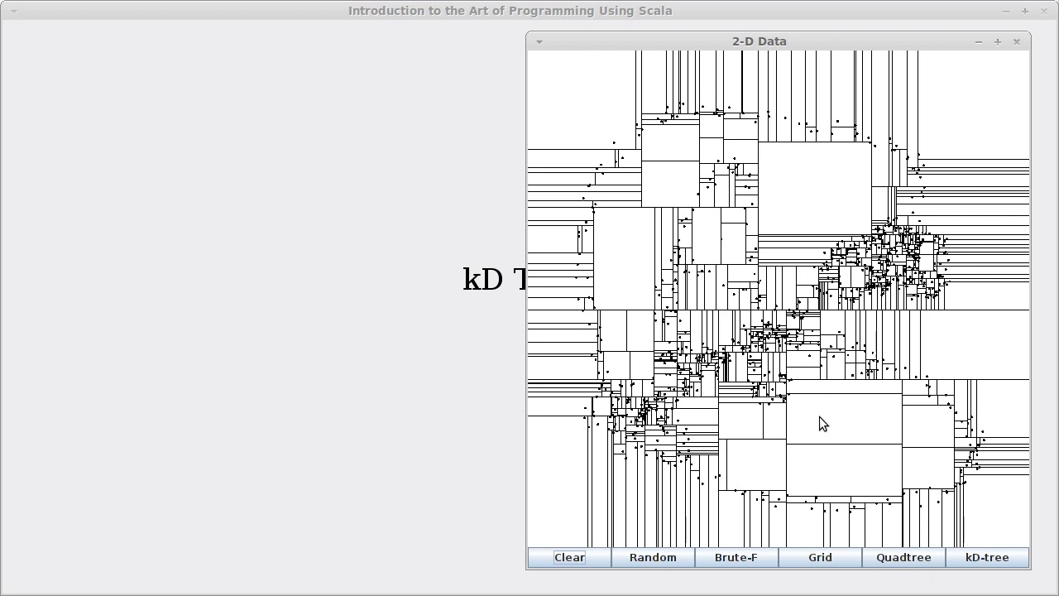
pyautogui.moveTo(850, 233)
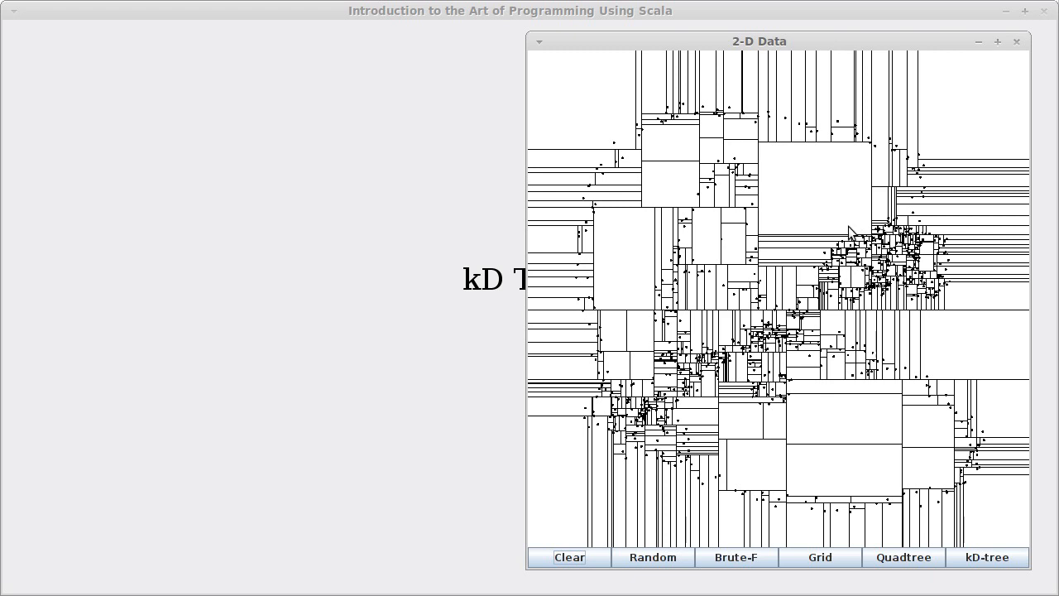
pyautogui.moveTo(925, 499)
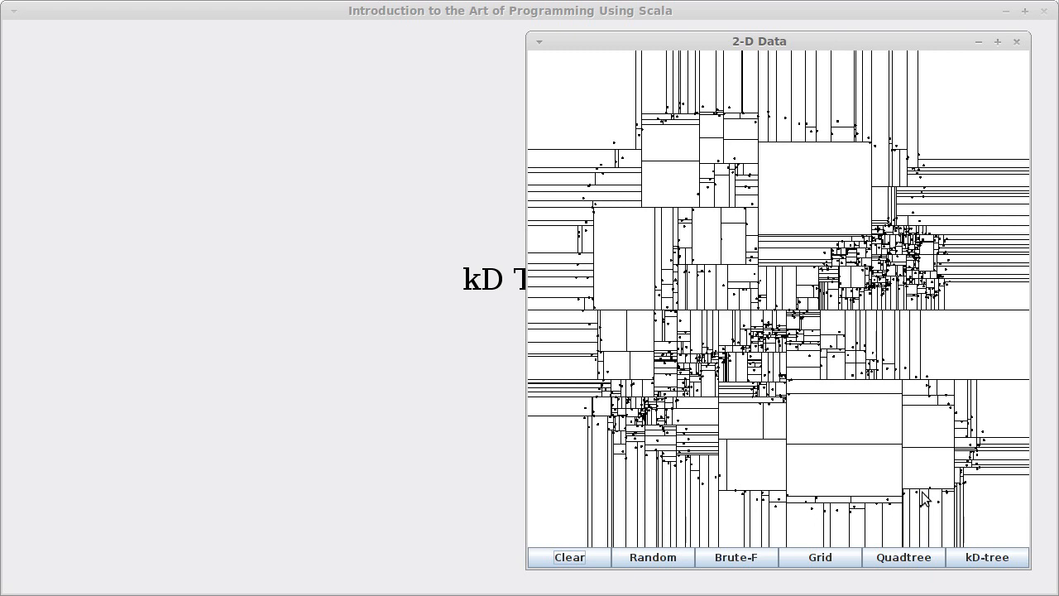
pyautogui.moveTo(786, 355)
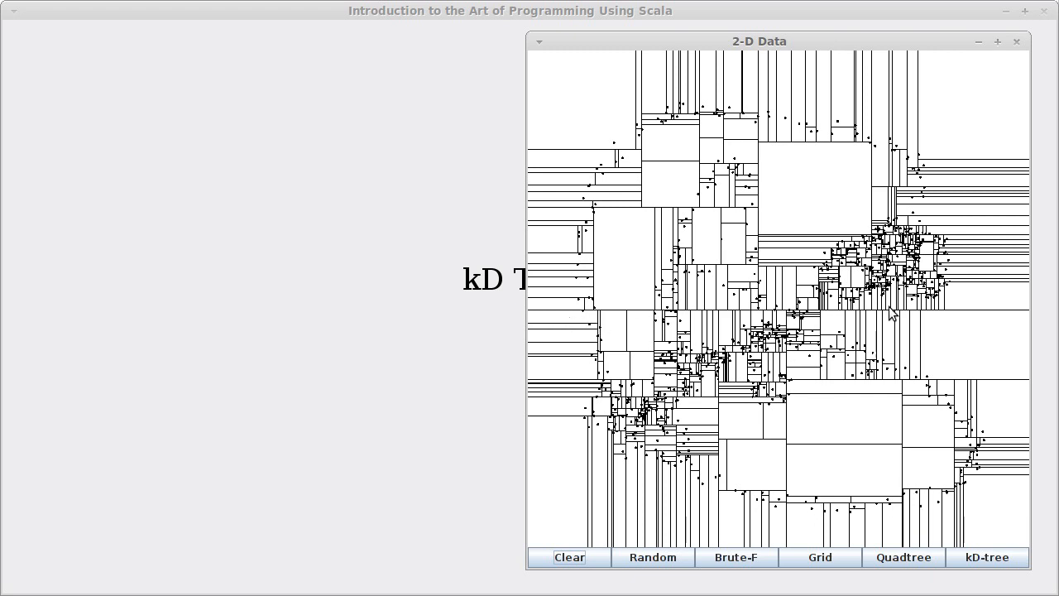
pyautogui.moveTo(751, 317)
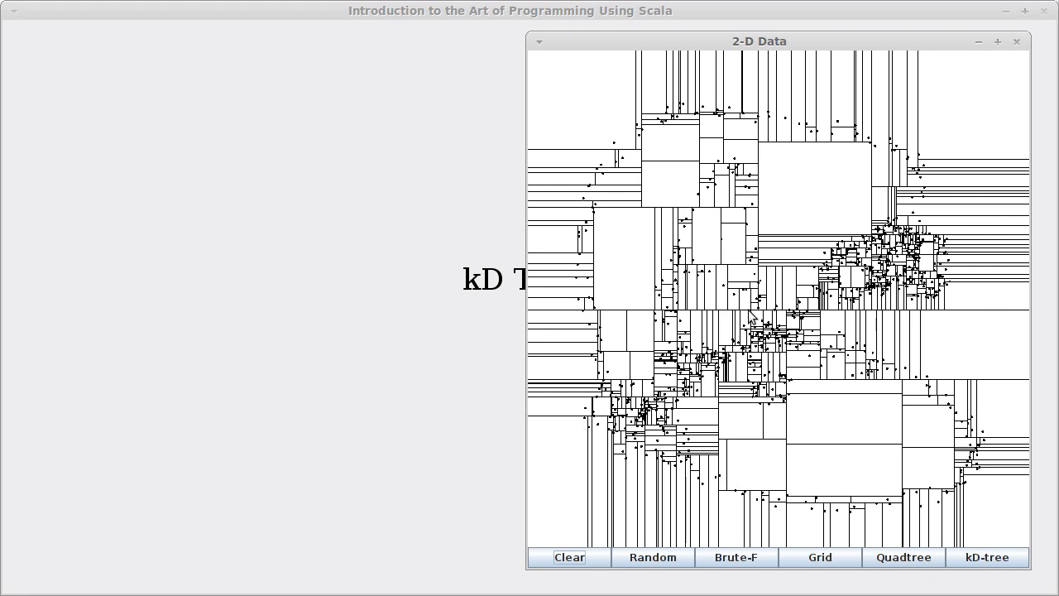
pyautogui.moveTo(818, 480)
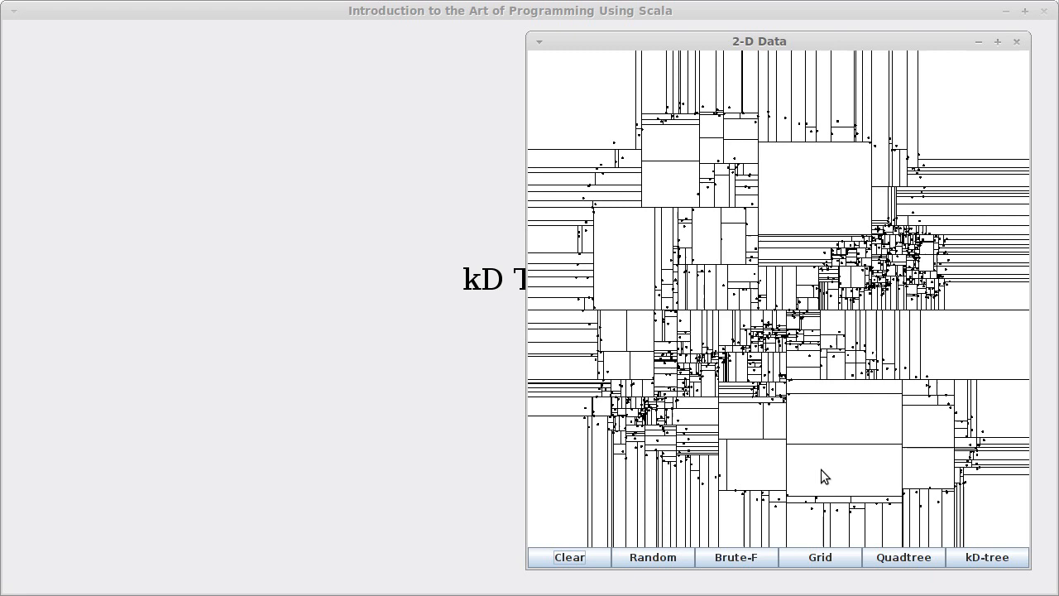
pyautogui.moveTo(715, 386)
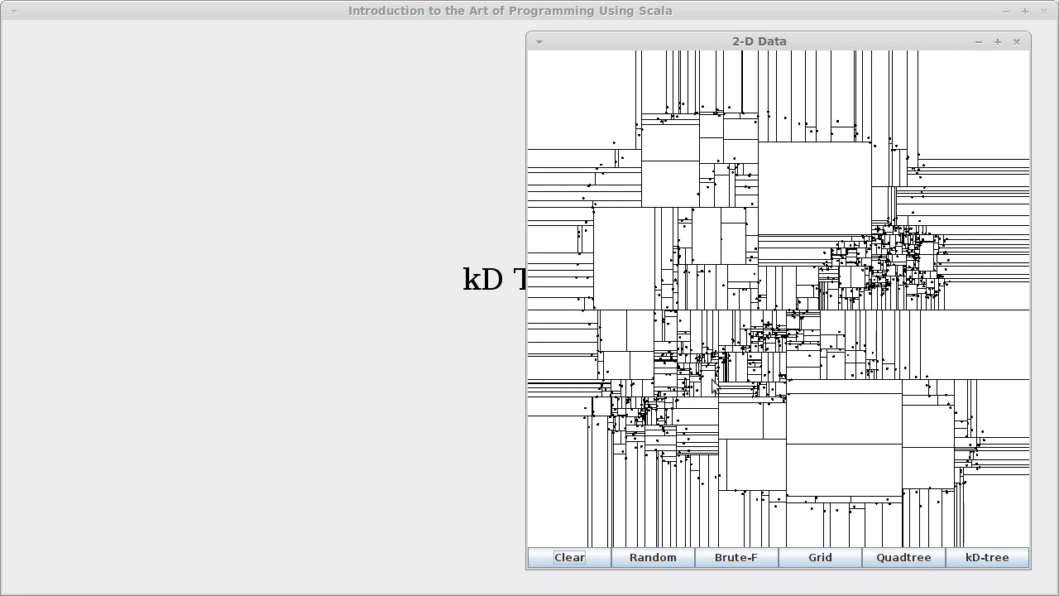
pyautogui.moveTo(782, 451)
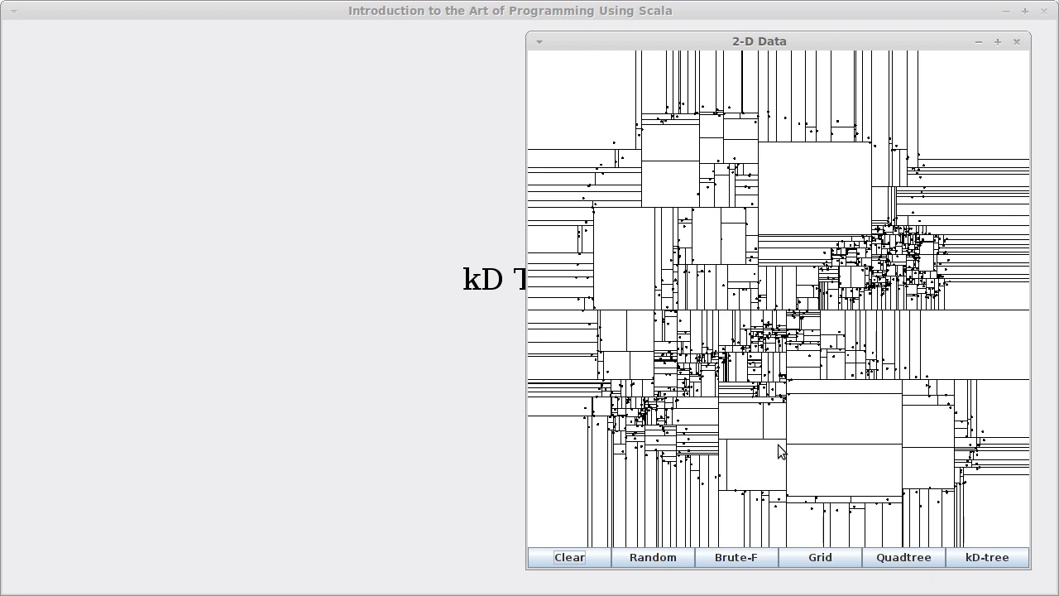
pyautogui.moveTo(763, 407)
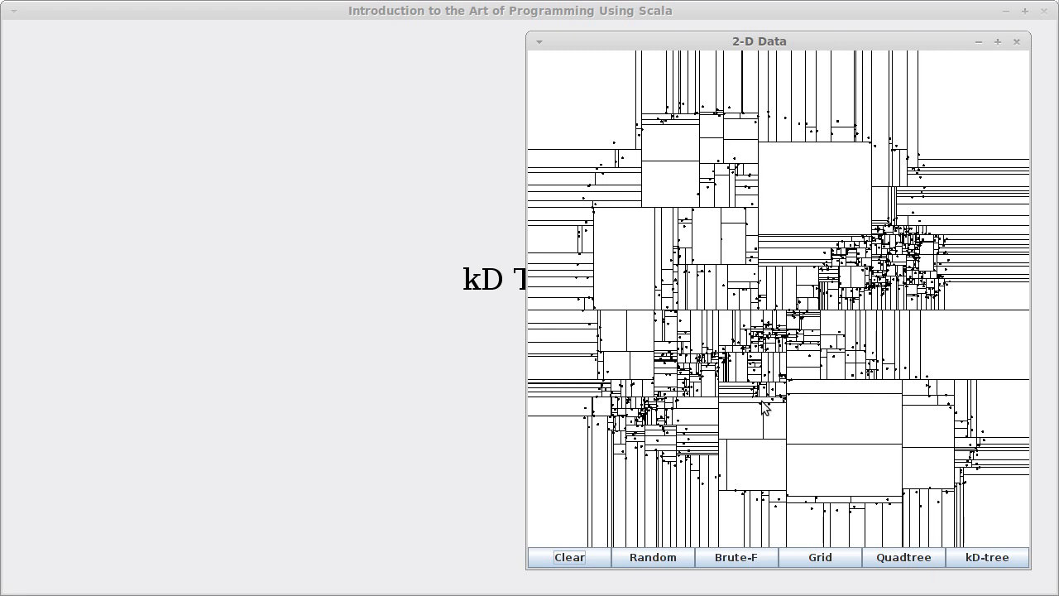
pyautogui.moveTo(784, 366)
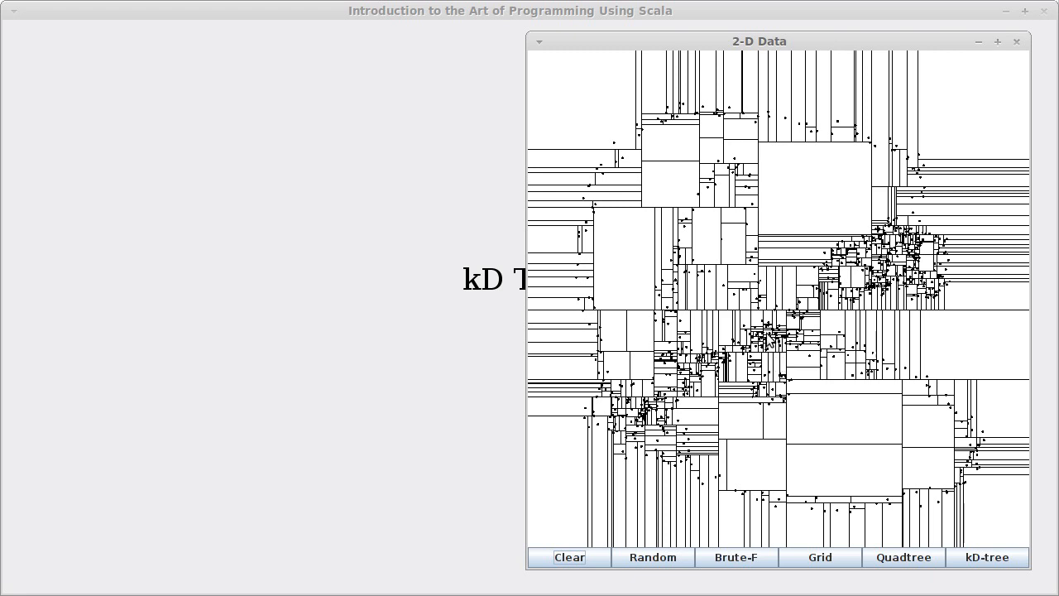
pyautogui.moveTo(744, 424)
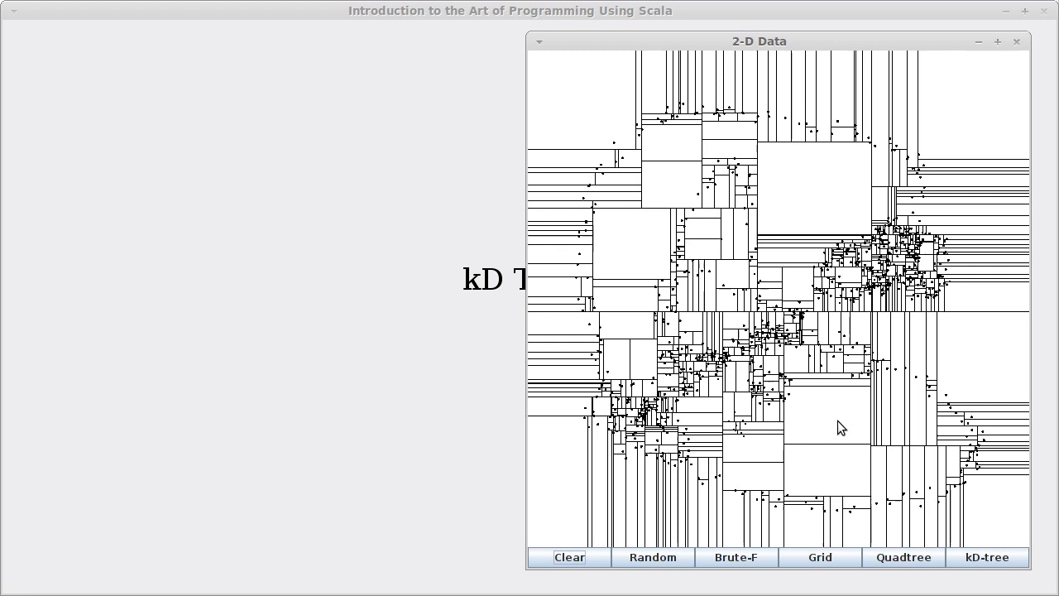
pyautogui.moveTo(809, 394)
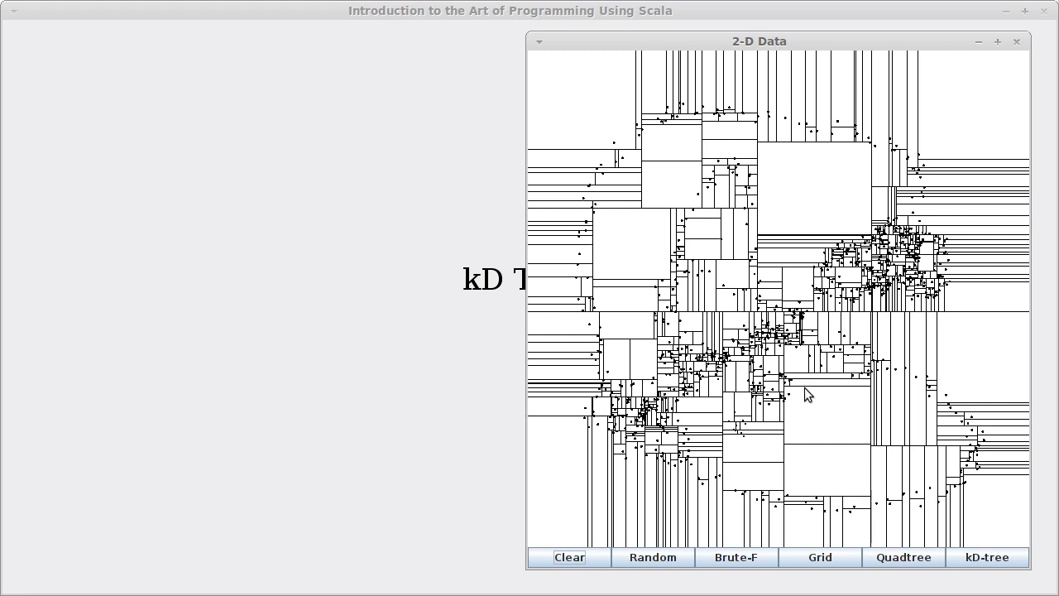
pyautogui.moveTo(979, 320)
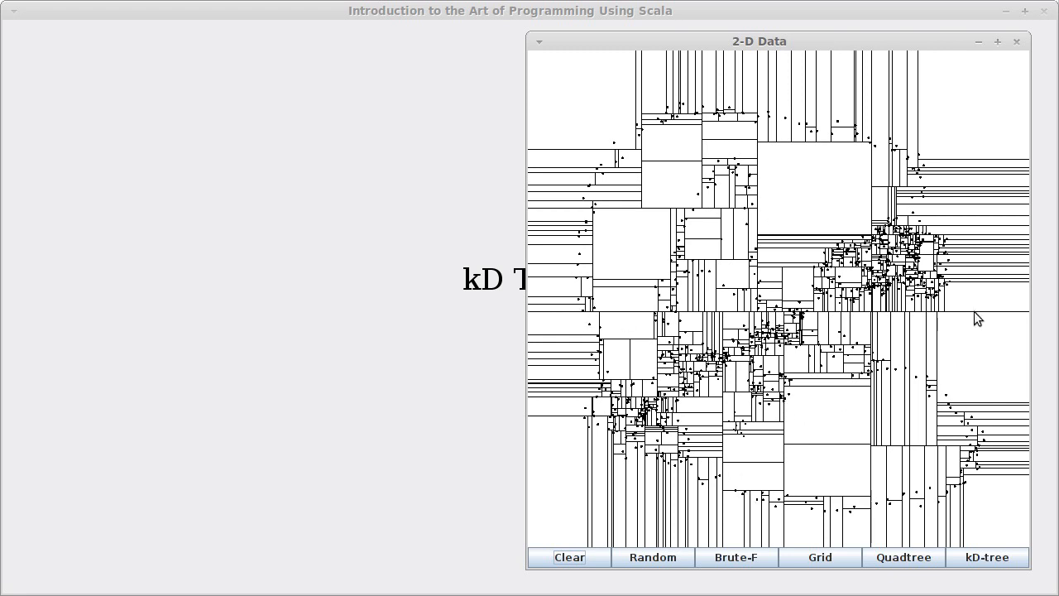
pyautogui.moveTo(676, 106)
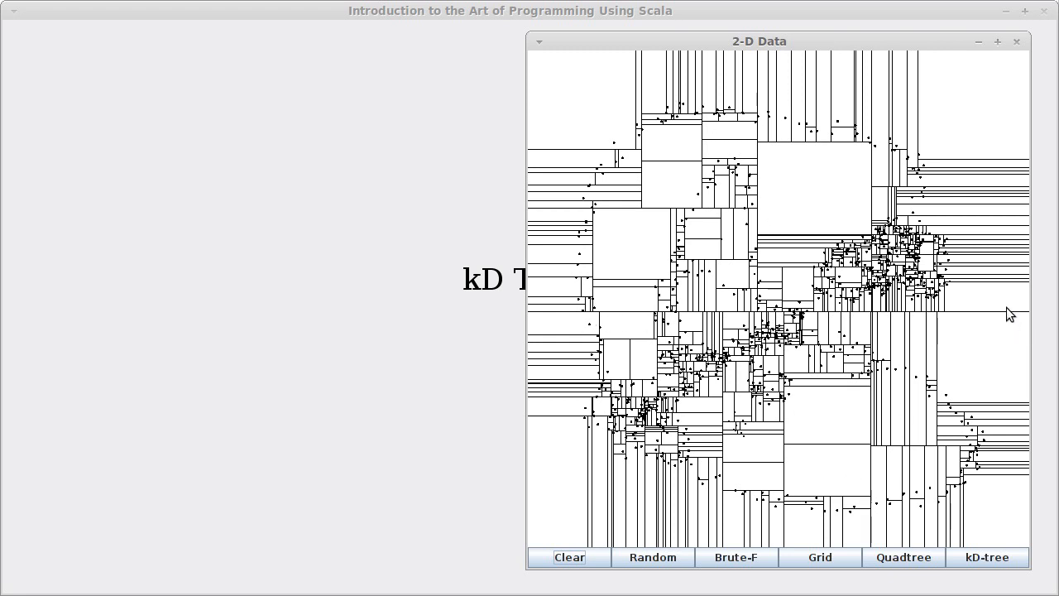
pyautogui.moveTo(790, 317)
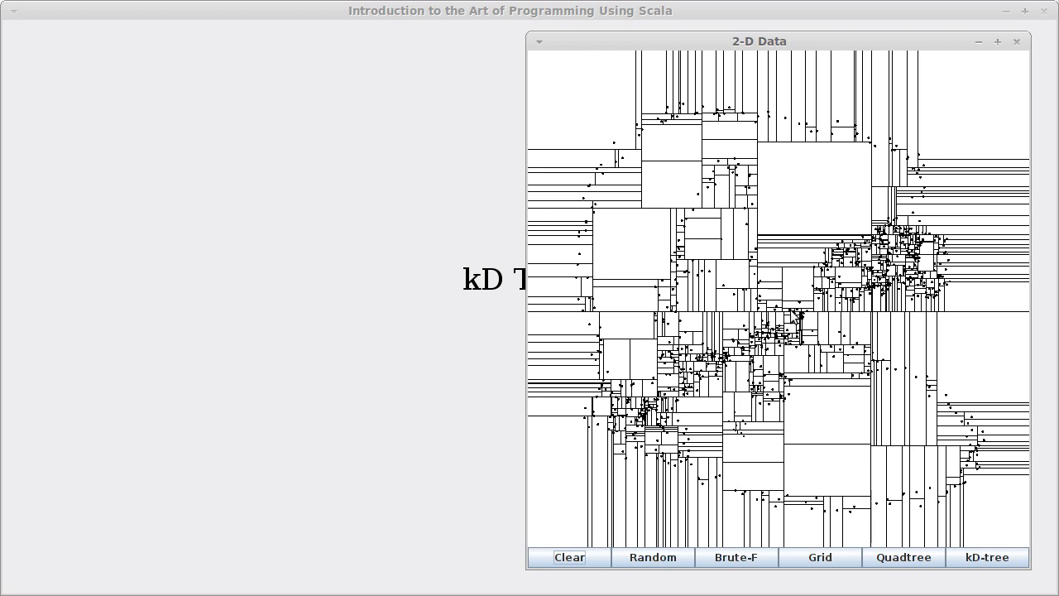
pyautogui.moveTo(811, 321)
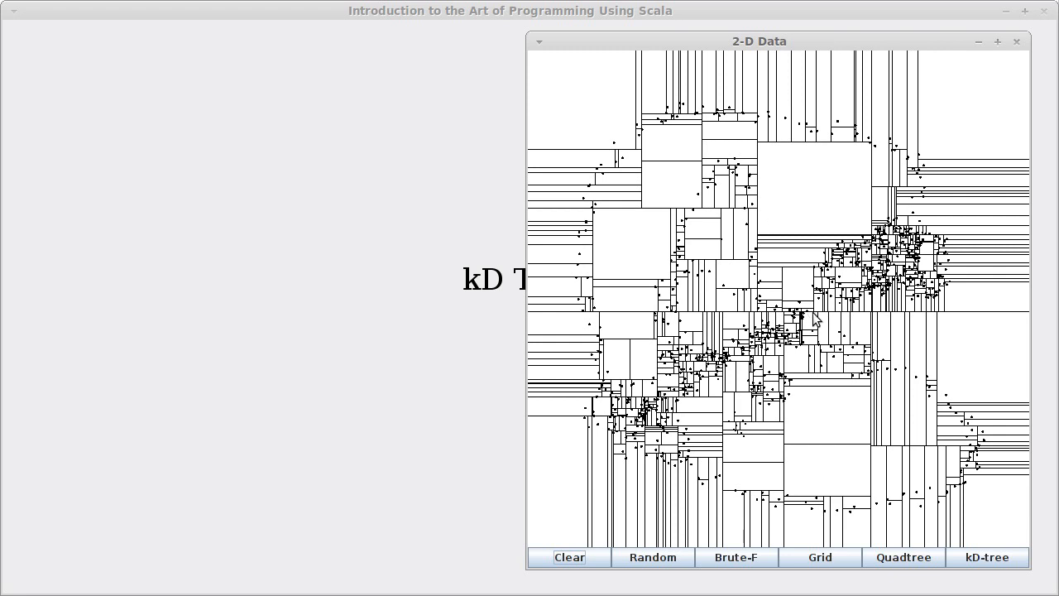
pyautogui.moveTo(851, 396)
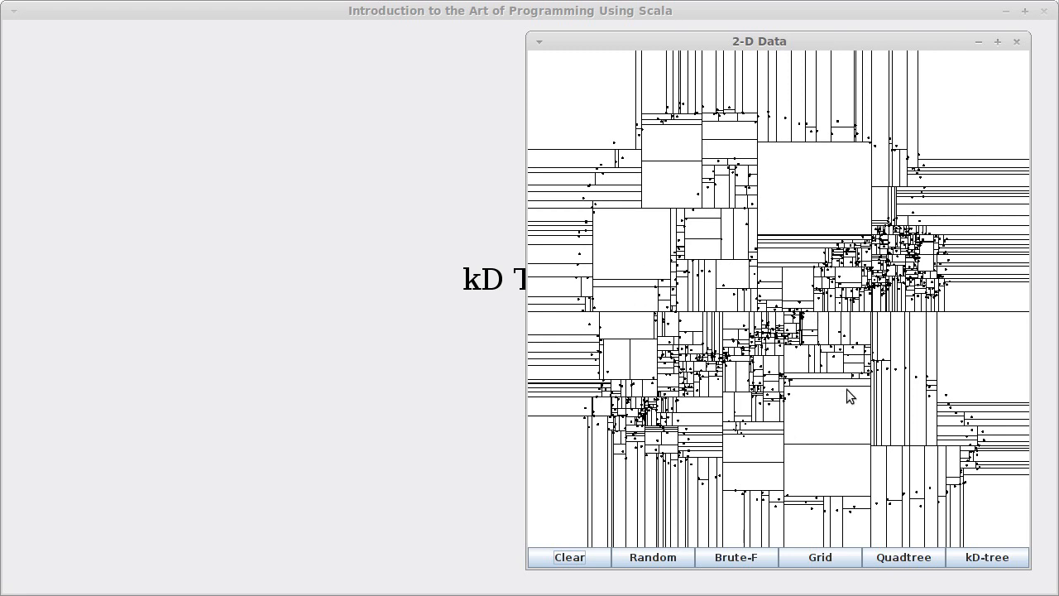
pyautogui.moveTo(691, 216)
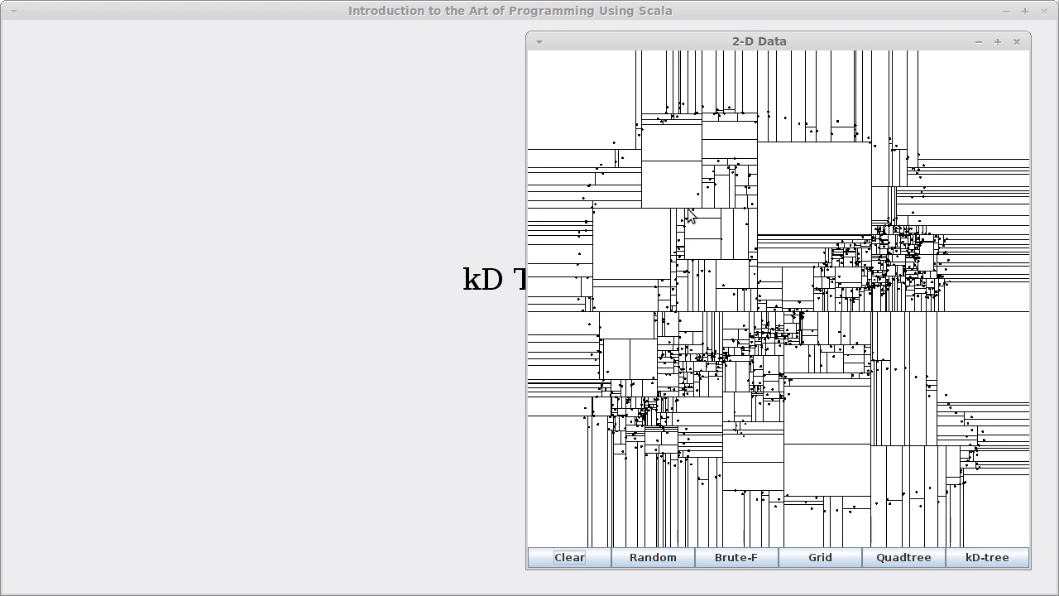
pyautogui.moveTo(793, 509)
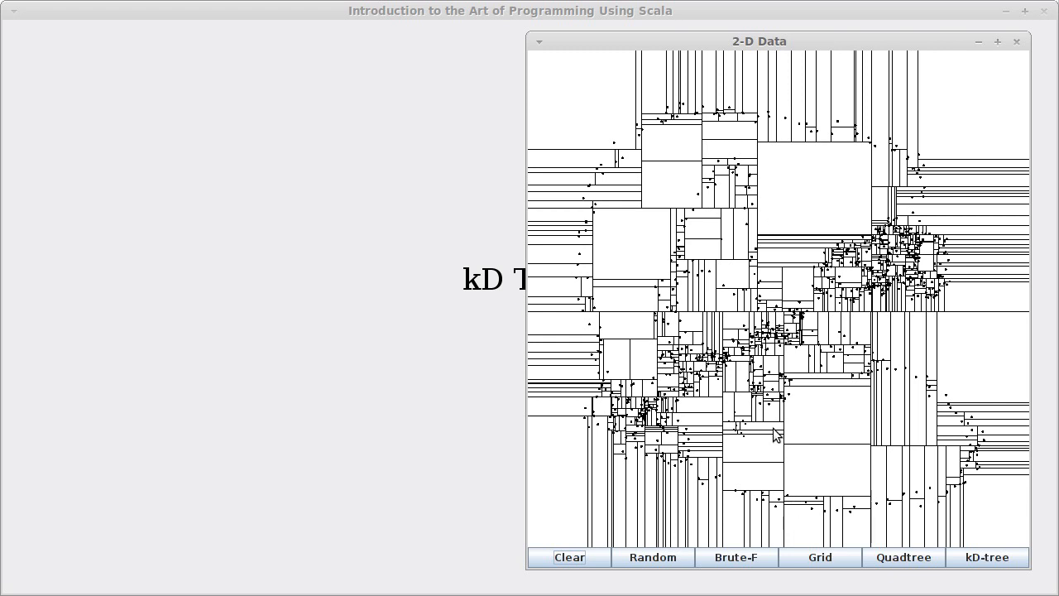
pyautogui.moveTo(761, 226)
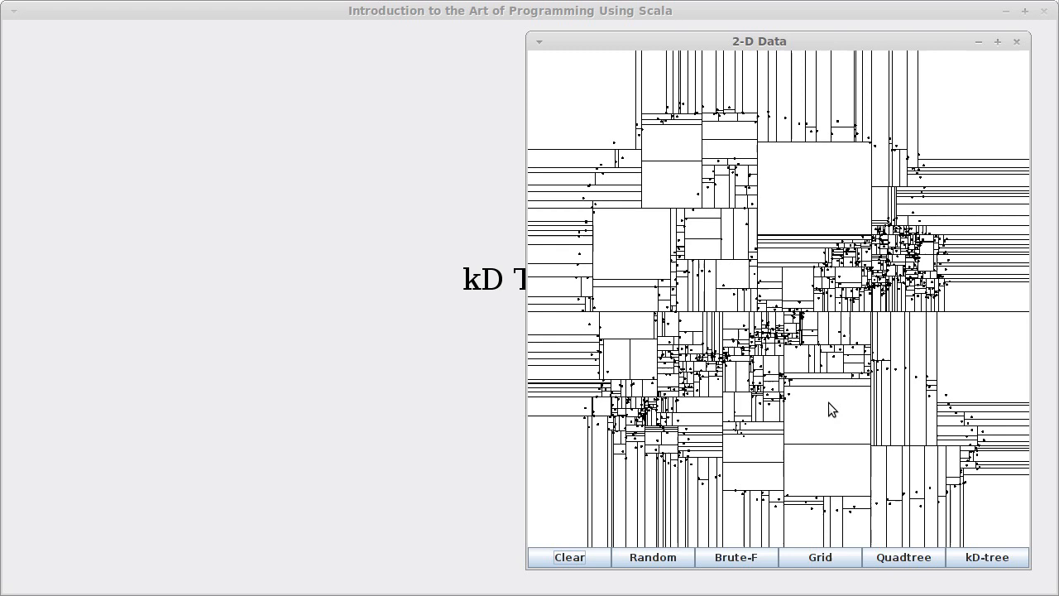
pyautogui.moveTo(812, 395)
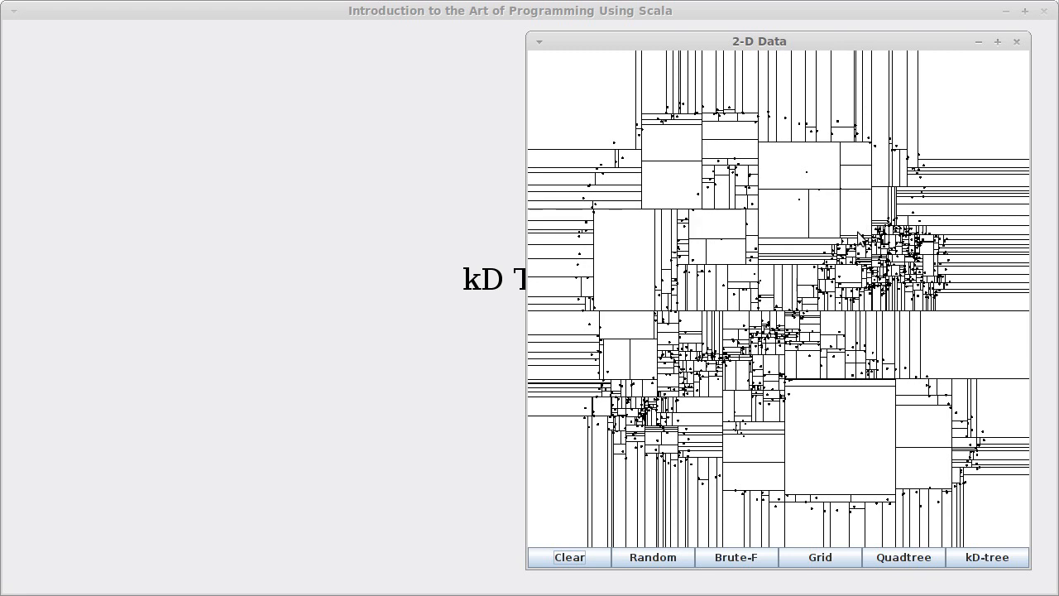
pyautogui.moveTo(825, 220)
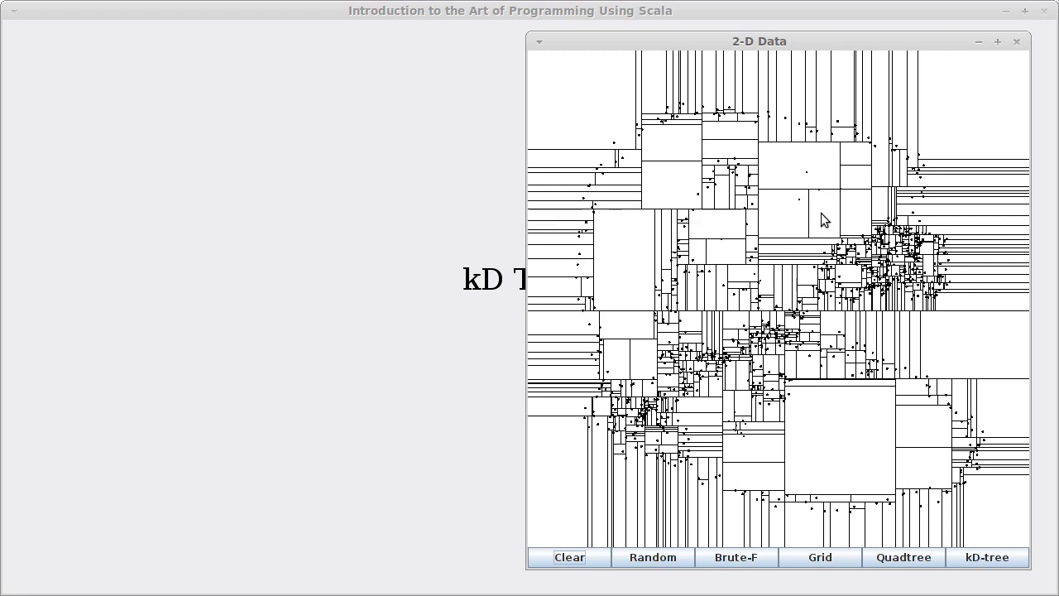